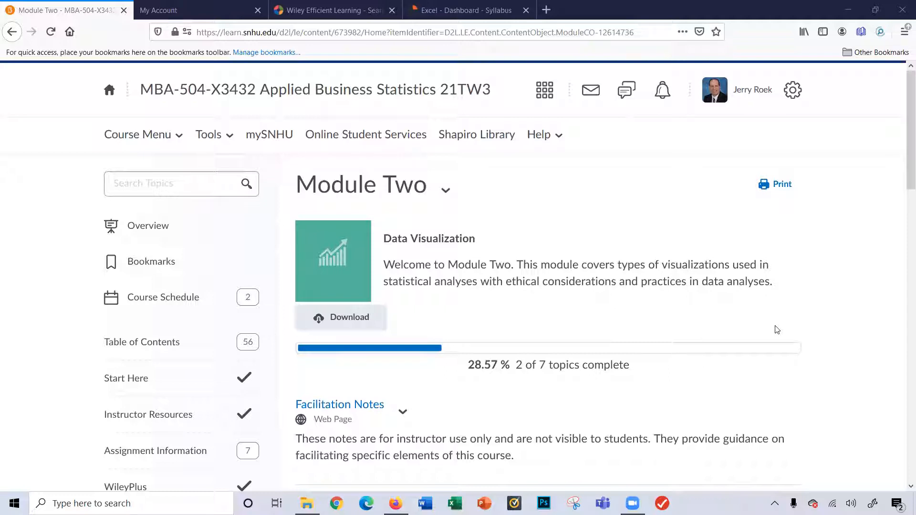
- Bring Module Two's topic list into view and open the Module Introduction page
{"action": "scroll", "scroll_direction": "down", "scroll_amount": 3}
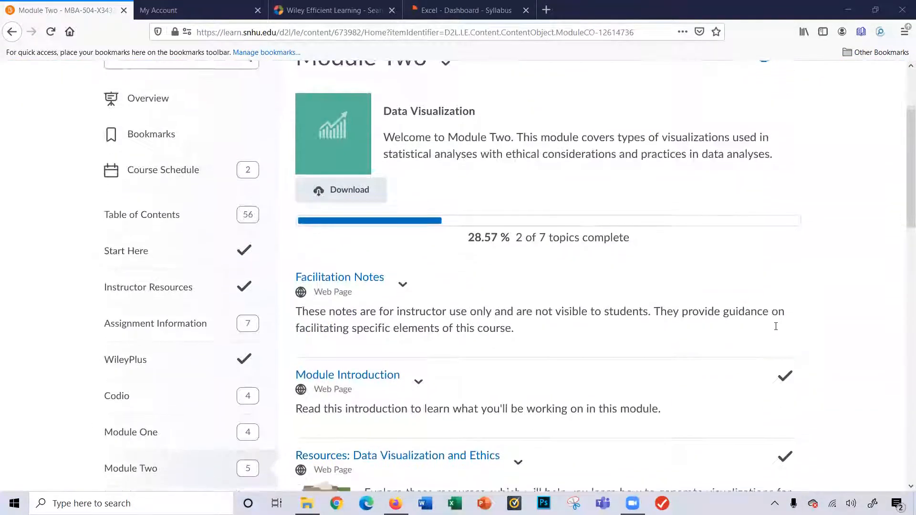
{"action": "scroll", "scroll_direction": "down", "scroll_amount": 3}
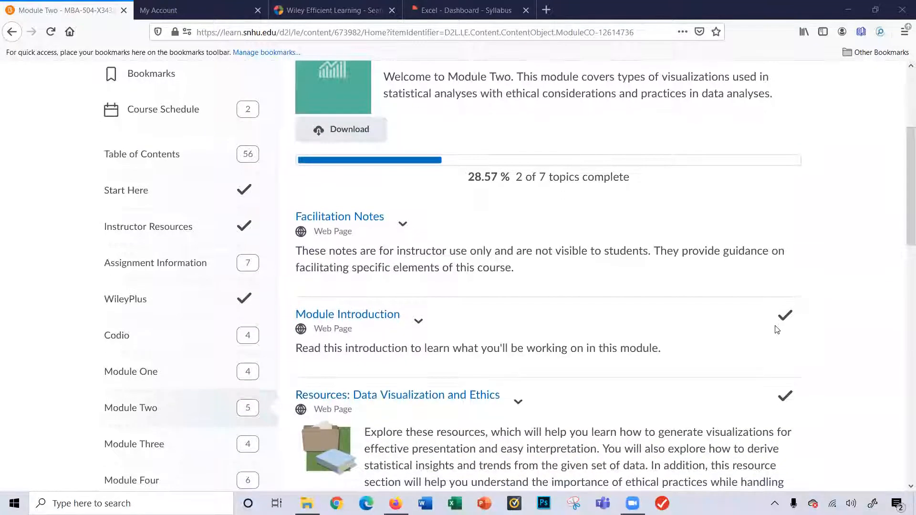
{"action": "scroll", "scroll_direction": "down", "scroll_amount": 3}
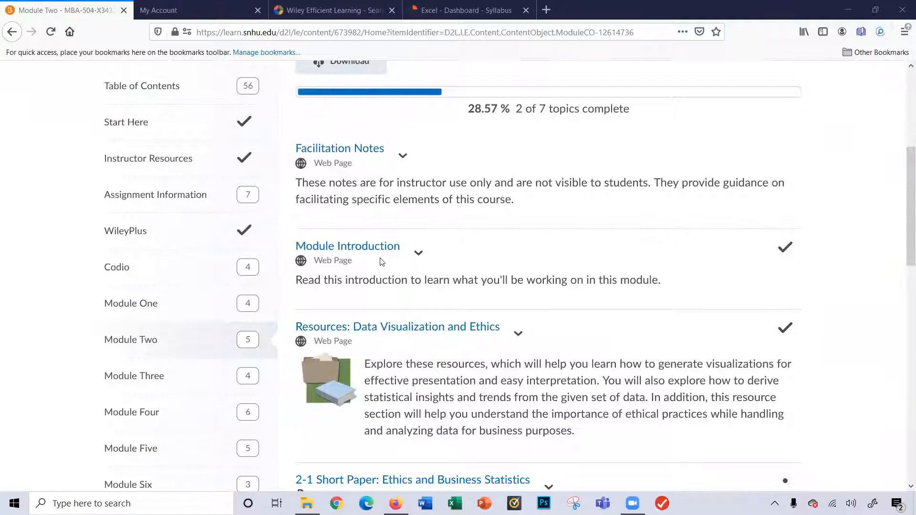
{"action": "left_click", "coordinate": [348, 246]}
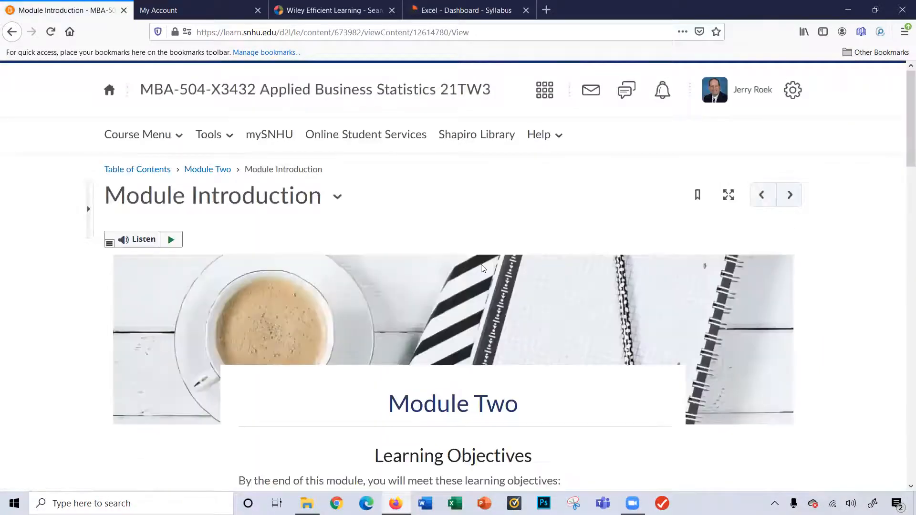
- Read through the Remember the Who video section and the six-step Module at a Glance plan, then return to the top
{"action": "scroll", "scroll_direction": "down", "scroll_amount": 3}
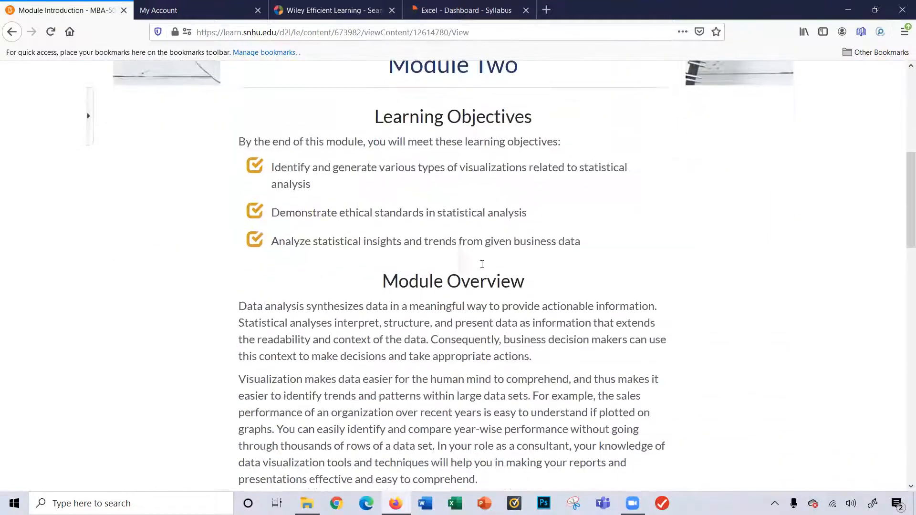
{"action": "scroll", "scroll_direction": "down", "scroll_amount": 3}
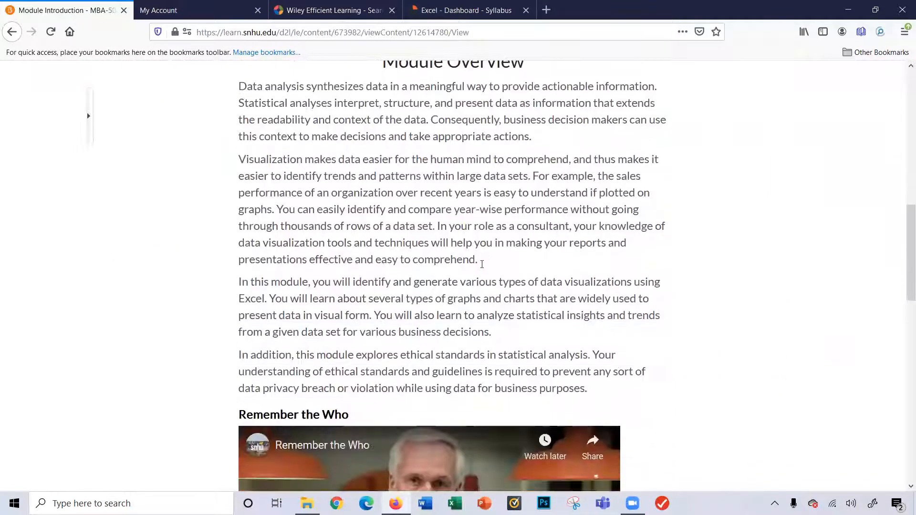
{"action": "scroll", "scroll_direction": "down", "scroll_amount": 3}
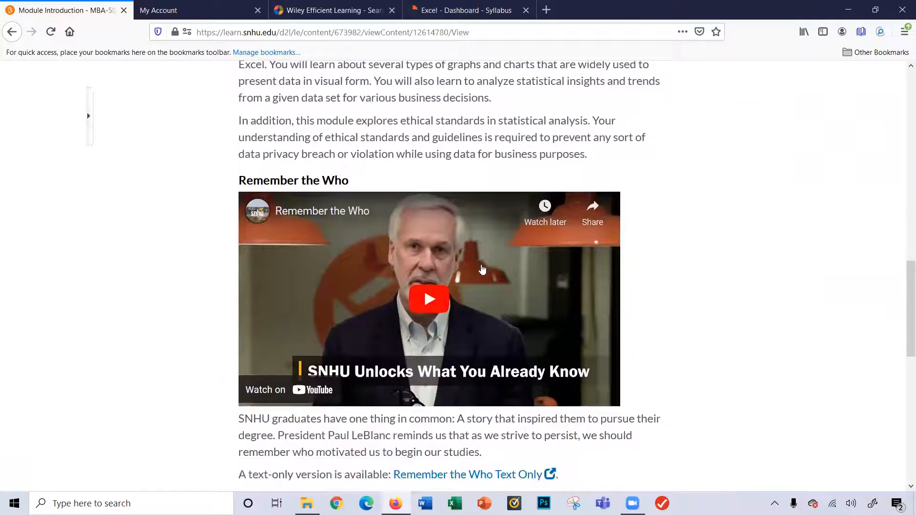
{"action": "scroll", "scroll_direction": "down", "scroll_amount": 3}
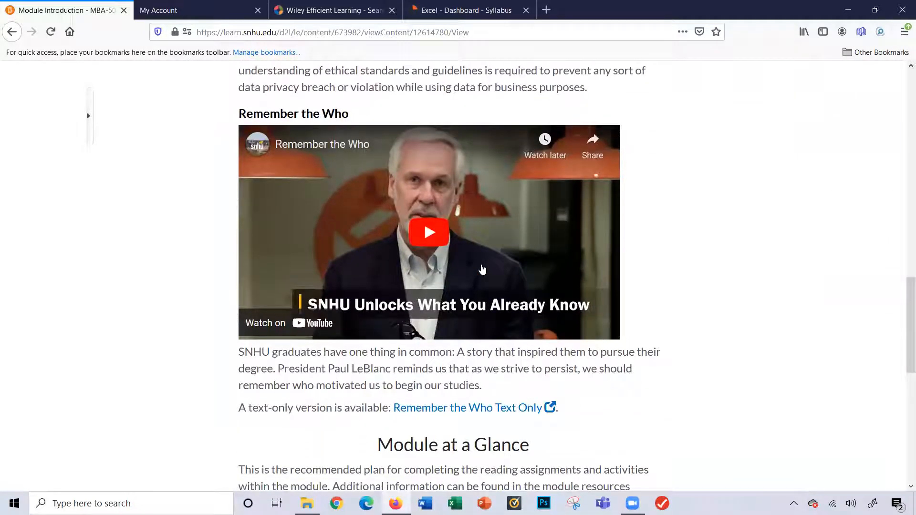
{"action": "scroll", "scroll_direction": "down", "scroll_amount": 3}
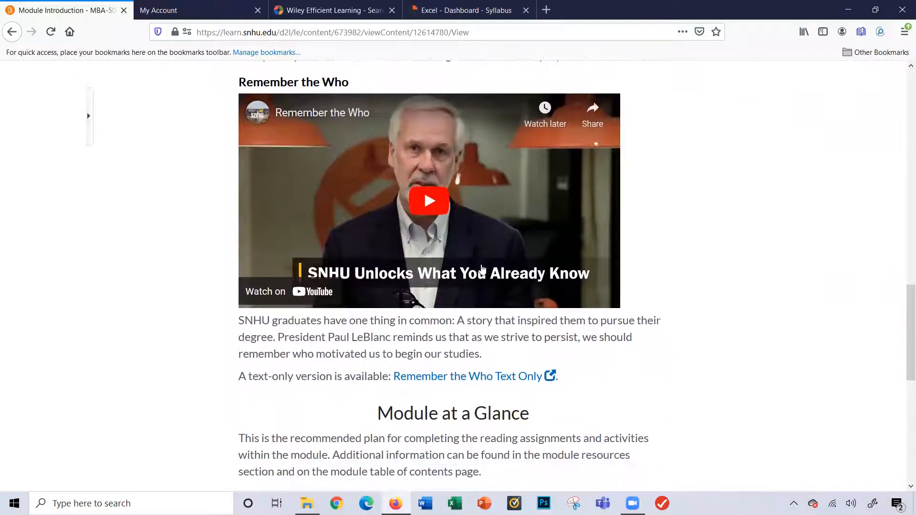
{"action": "scroll", "scroll_direction": "down", "scroll_amount": 3}
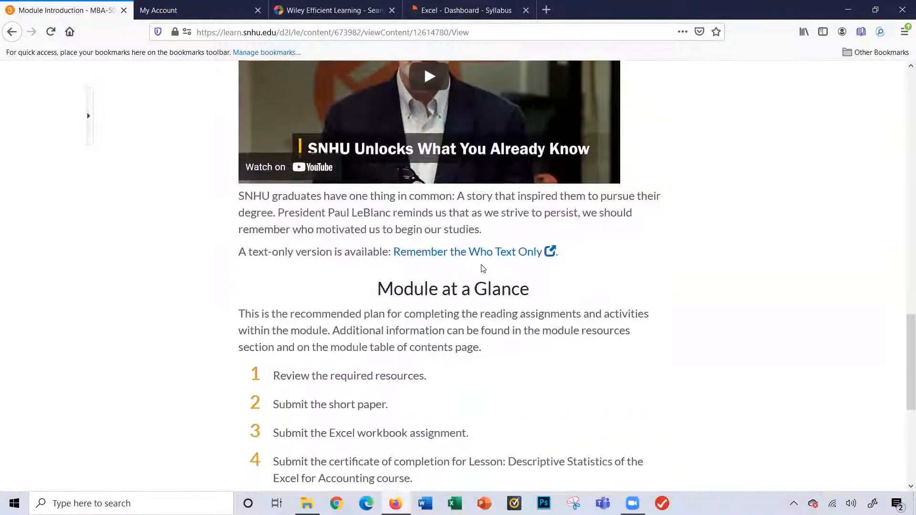
{"action": "scroll", "scroll_direction": "down", "scroll_amount": 3}
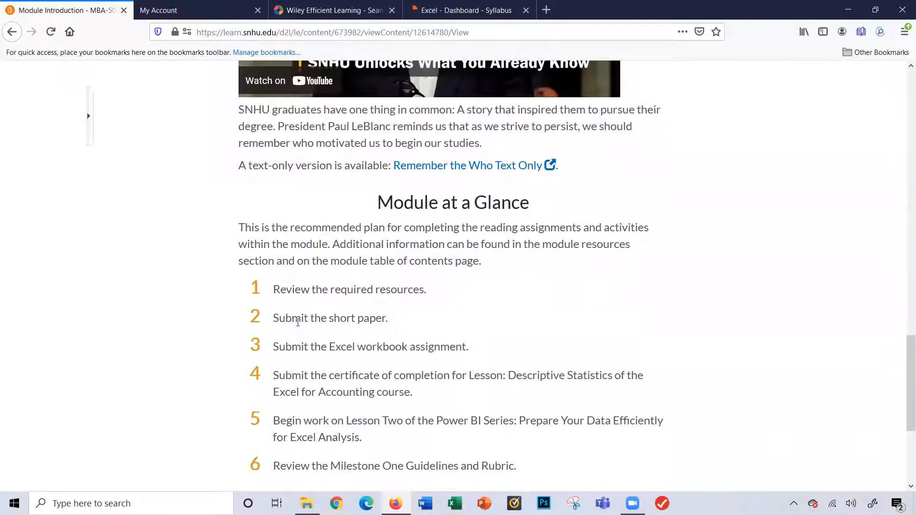
{"action": "mouse_move", "coordinate": [381, 447]}
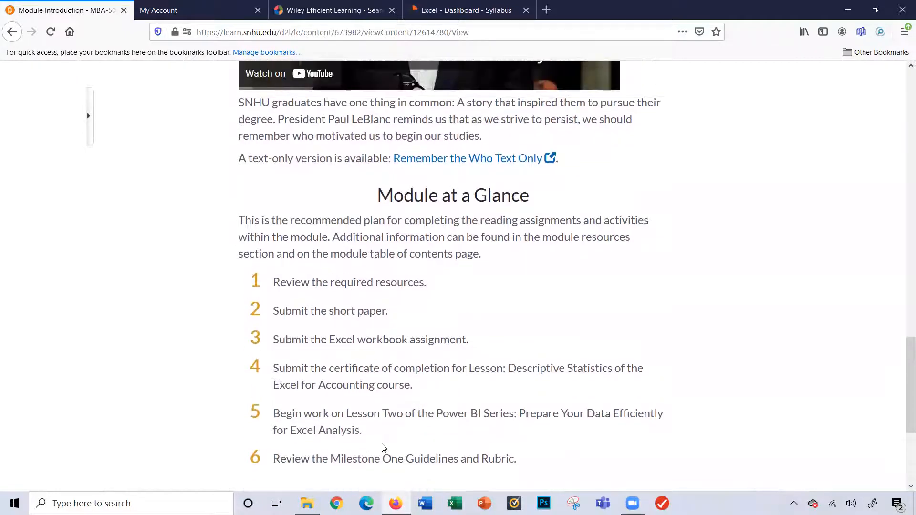
{"action": "scroll", "scroll_direction": "up", "scroll_amount": 3}
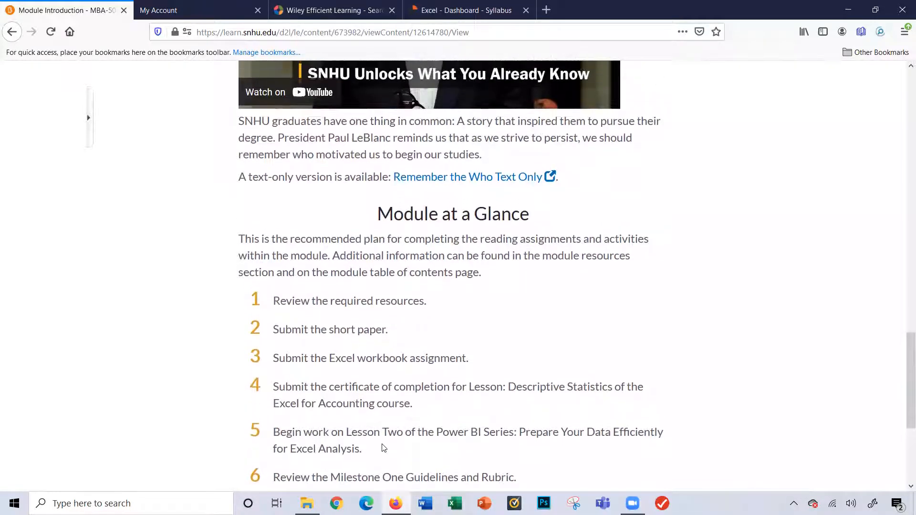
{"action": "scroll", "scroll_direction": "up", "scroll_amount": 3}
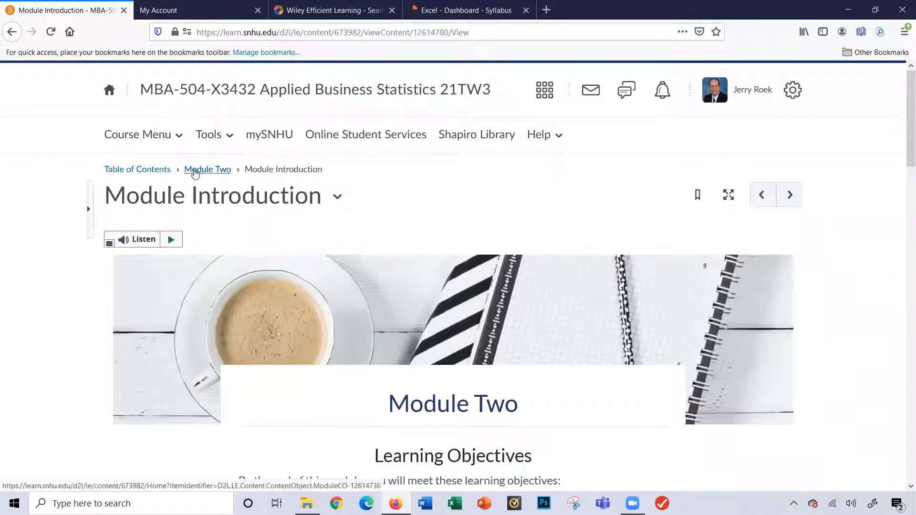
- Return to the Module Two topic list and open Resources: Data Visualization and Ethics
{"action": "left_click", "coordinate": [207, 169]}
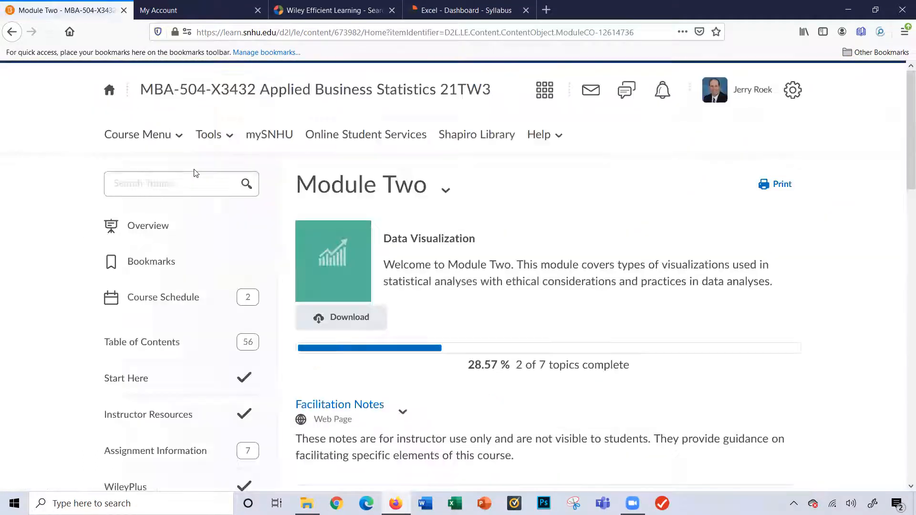
{"action": "scroll", "scroll_direction": "down", "scroll_amount": 3}
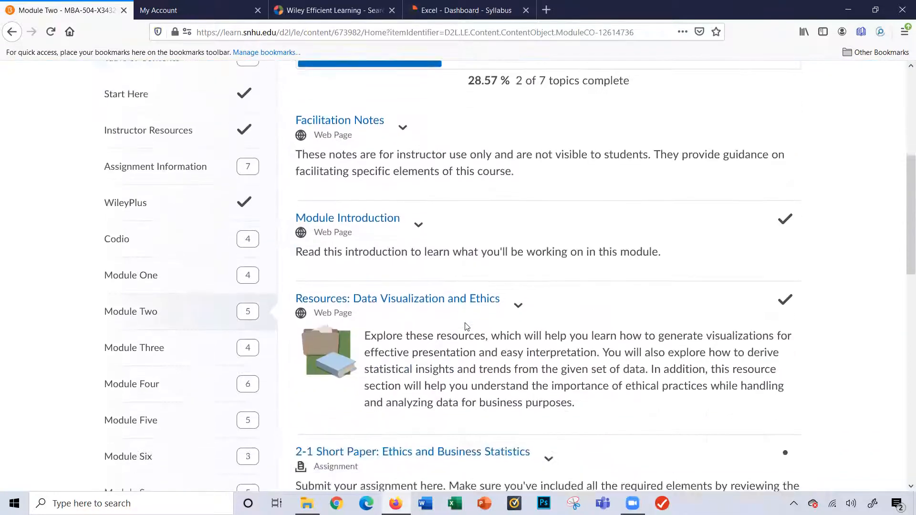
{"action": "scroll", "scroll_direction": "down", "scroll_amount": 3}
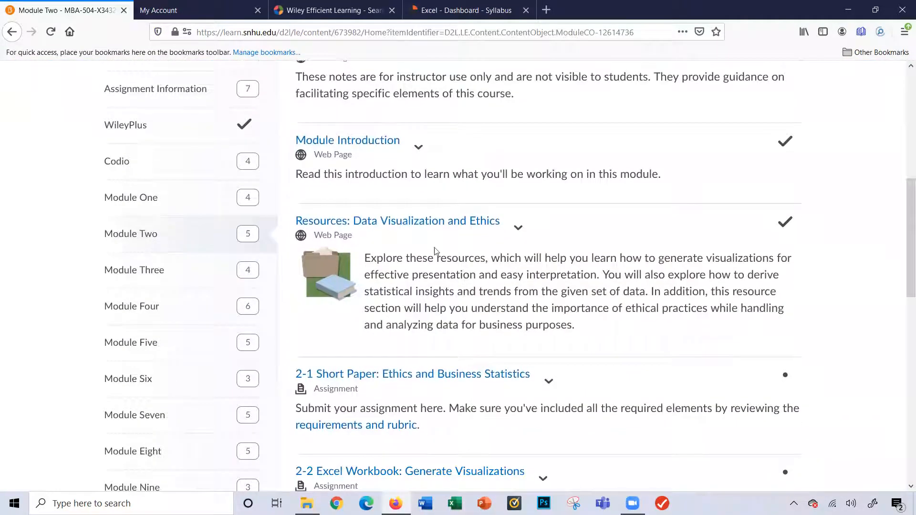
{"action": "mouse_move", "coordinate": [423, 227]}
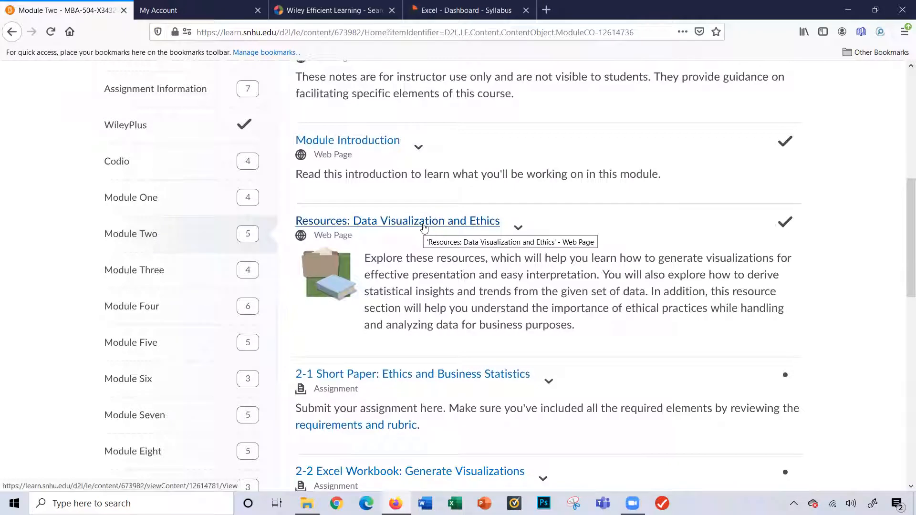
{"action": "left_click", "coordinate": [397, 221]}
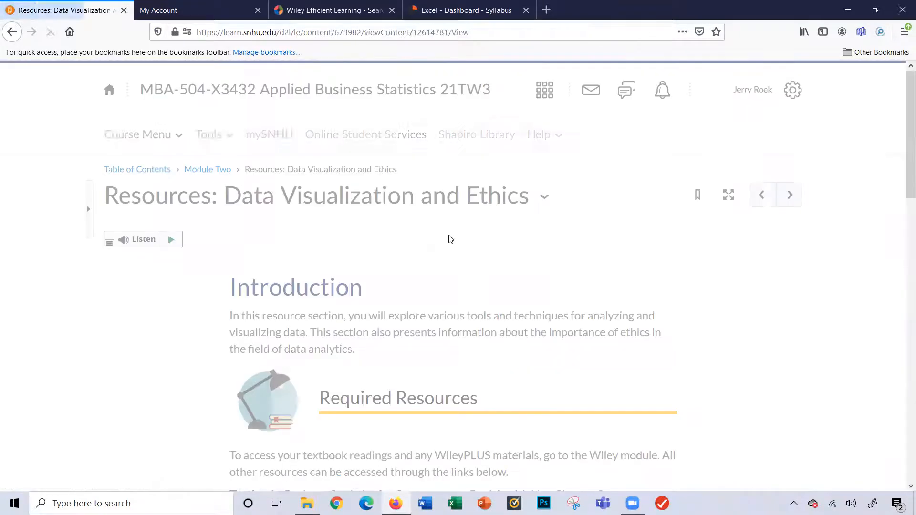
- Review the page's required readings and optional support videos
{"action": "scroll", "scroll_direction": "down", "scroll_amount": 3}
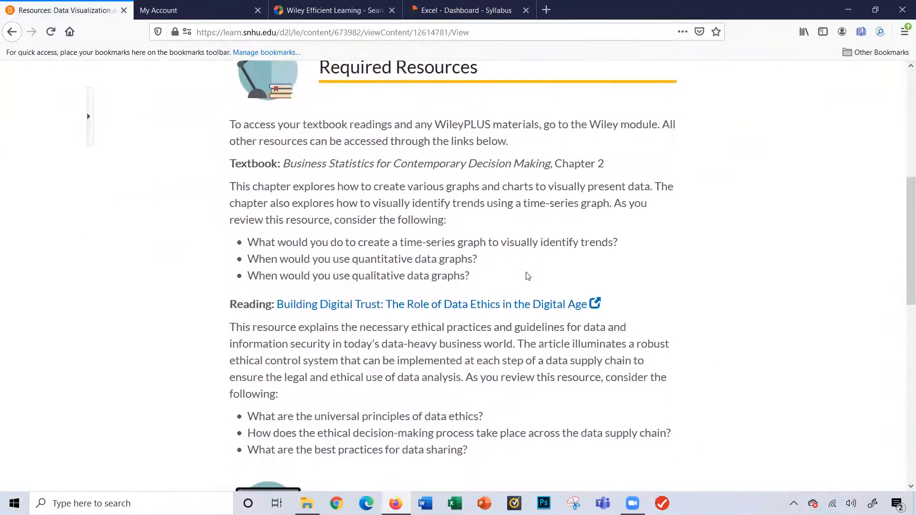
{"action": "scroll", "scroll_direction": "down", "scroll_amount": 3}
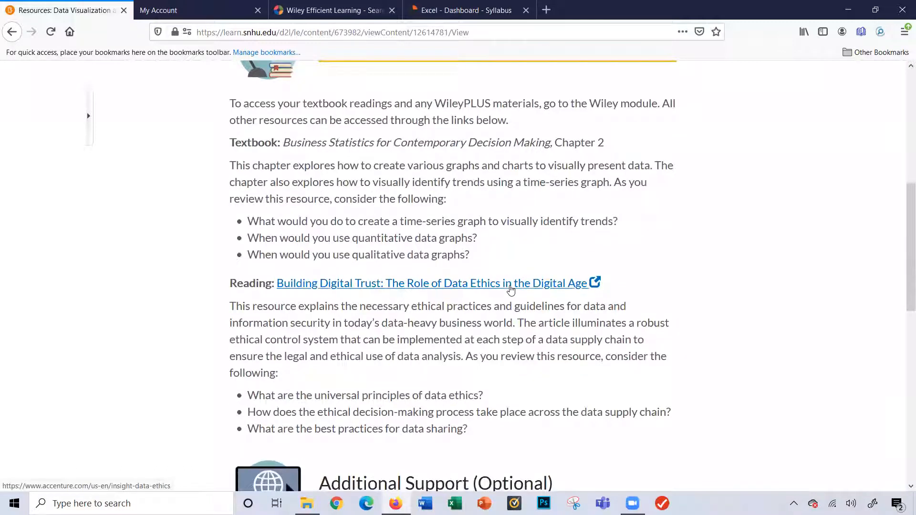
{"action": "scroll", "scroll_direction": "down", "scroll_amount": 3}
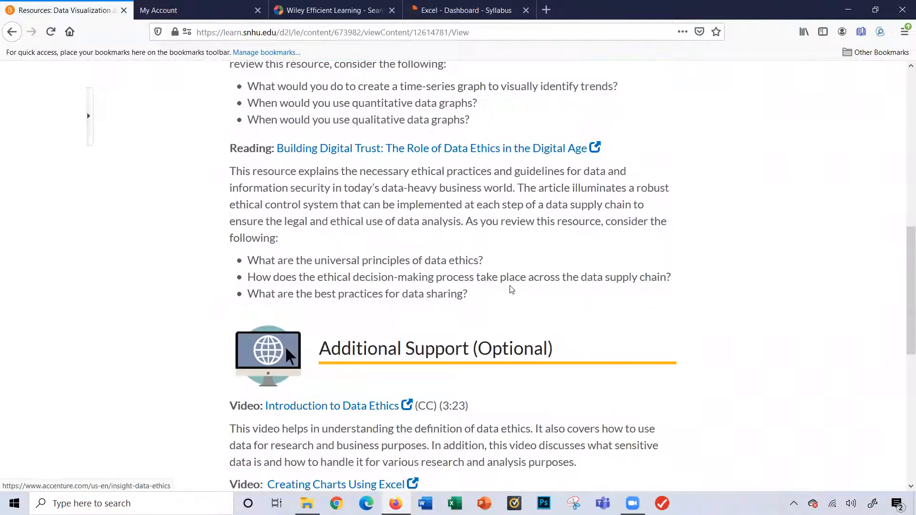
{"action": "scroll", "scroll_direction": "down", "scroll_amount": 3}
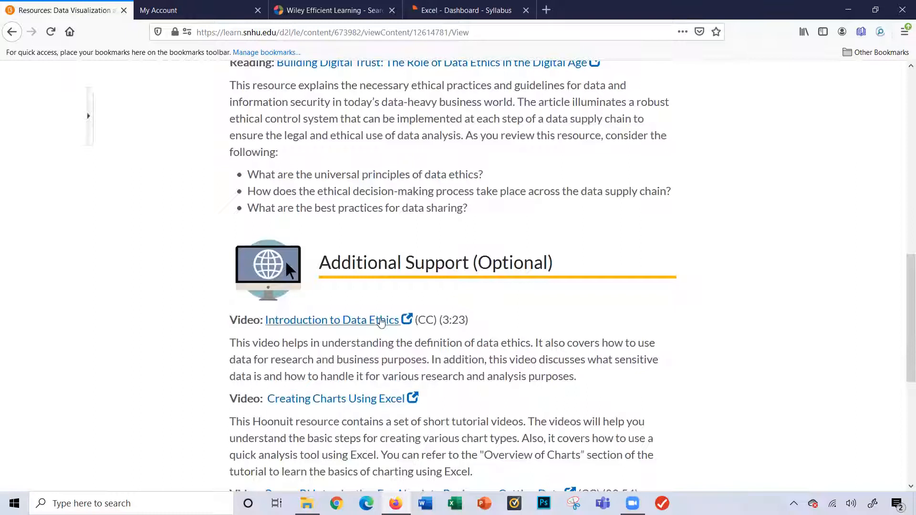
{"action": "scroll", "scroll_direction": "down", "scroll_amount": 3}
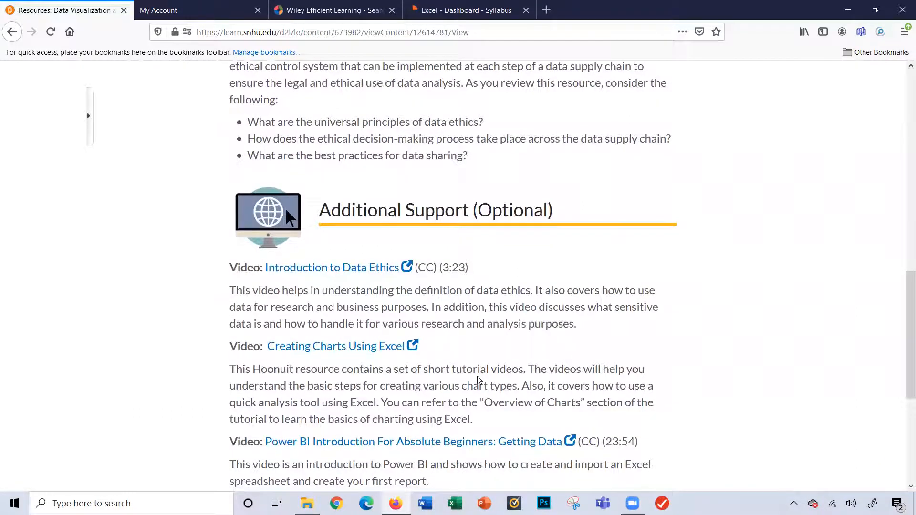
{"action": "scroll", "scroll_direction": "down", "scroll_amount": 3}
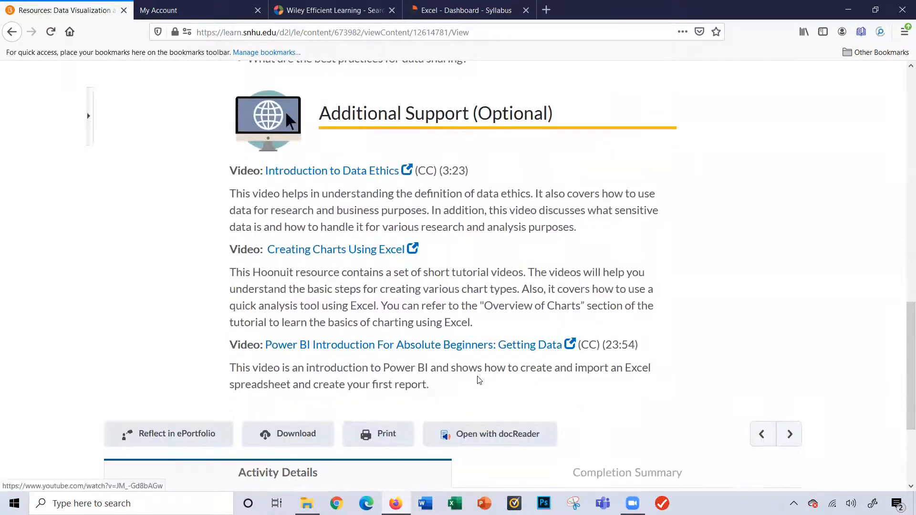
{"action": "scroll", "scroll_direction": "up", "scroll_amount": 3}
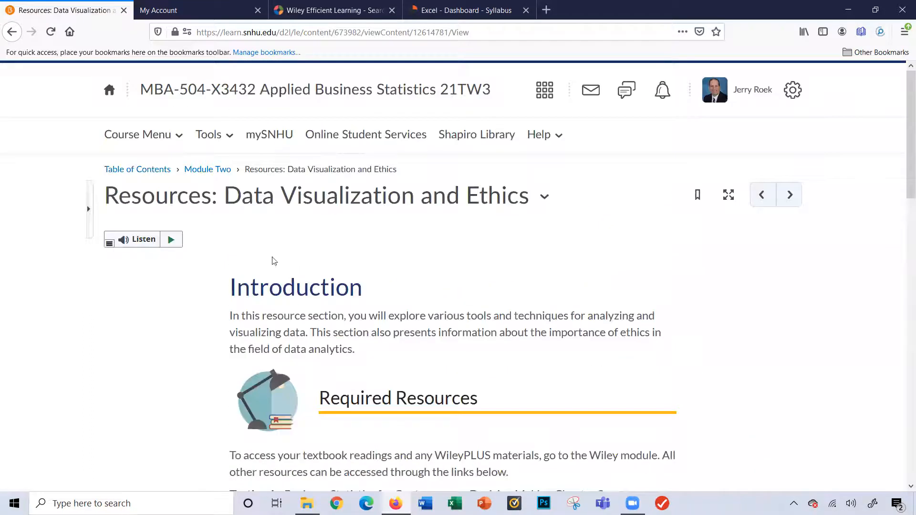
- Go back to the Module Two topic list and bring the 2-1 Short Paper on ethics into view
{"action": "left_click", "coordinate": [207, 169]}
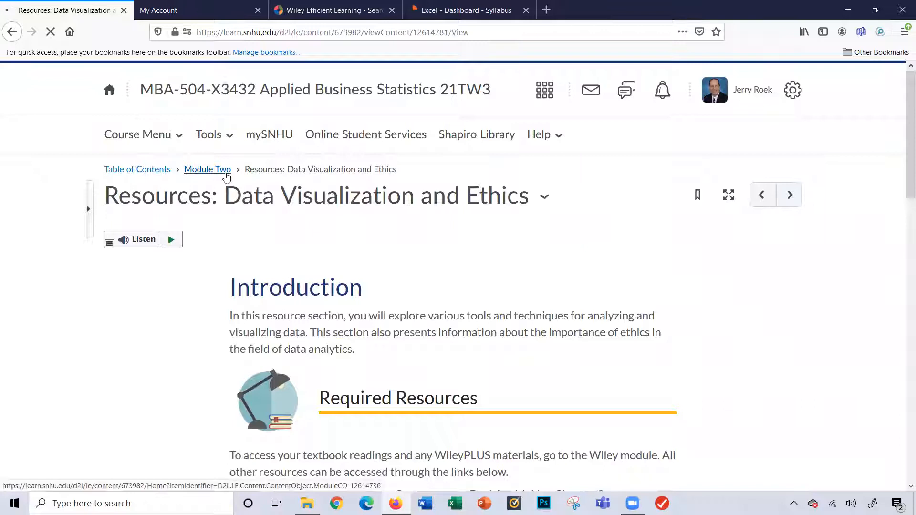
{"action": "left_click", "coordinate": [207, 169]}
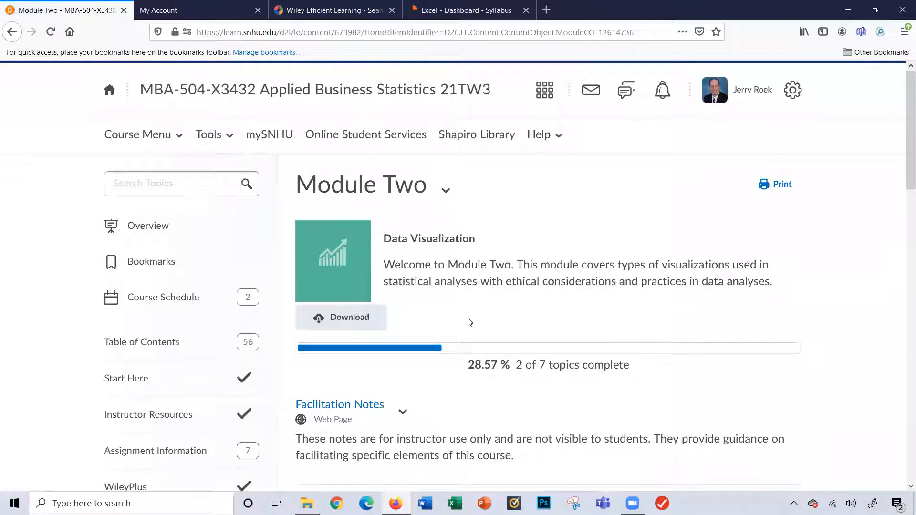
{"action": "scroll", "scroll_direction": "down", "scroll_amount": 3}
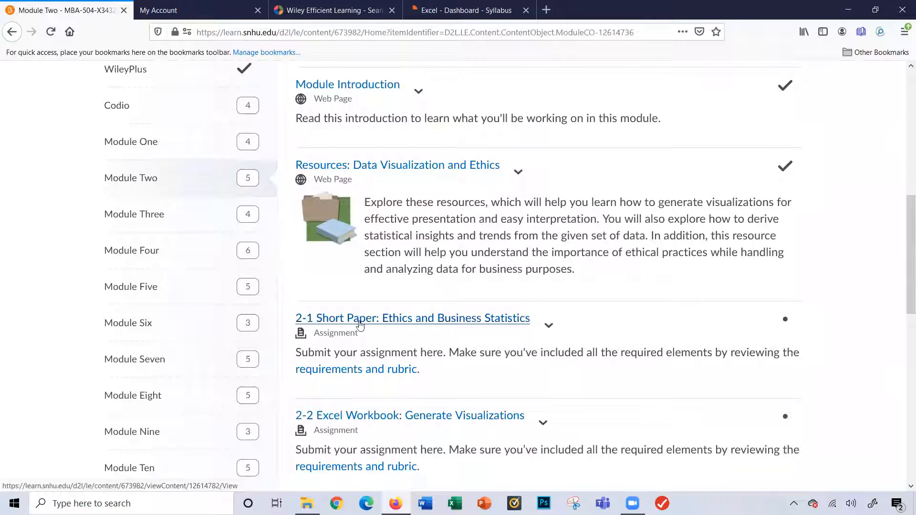
{"action": "mouse_move", "coordinate": [408, 328]}
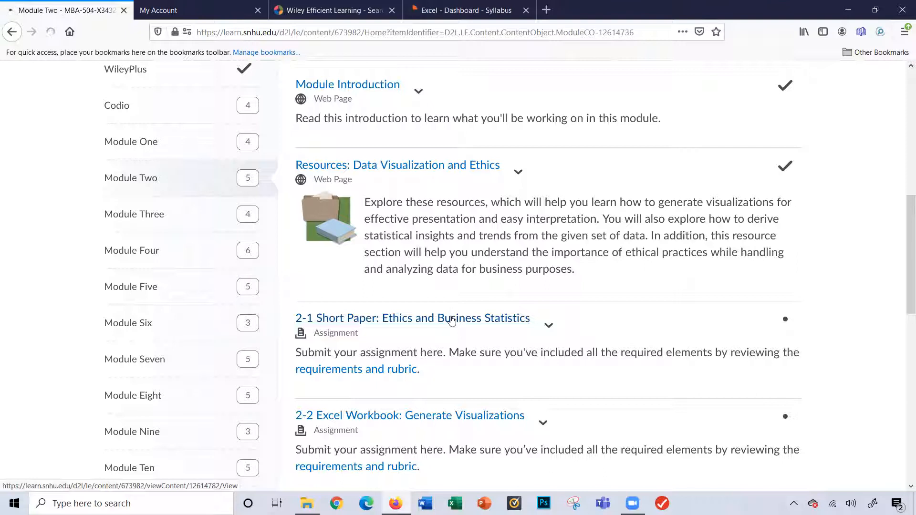
- Open the 2-1 Short Paper assignment and its Short Paper Guidelines and Rubric page
{"action": "left_click", "coordinate": [412, 318]}
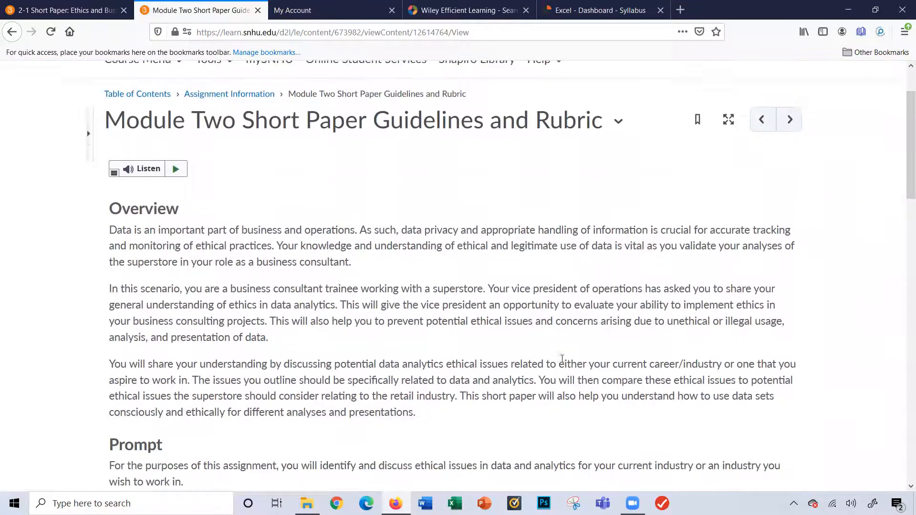
{"action": "scroll", "scroll_direction": "down", "scroll_amount": 3}
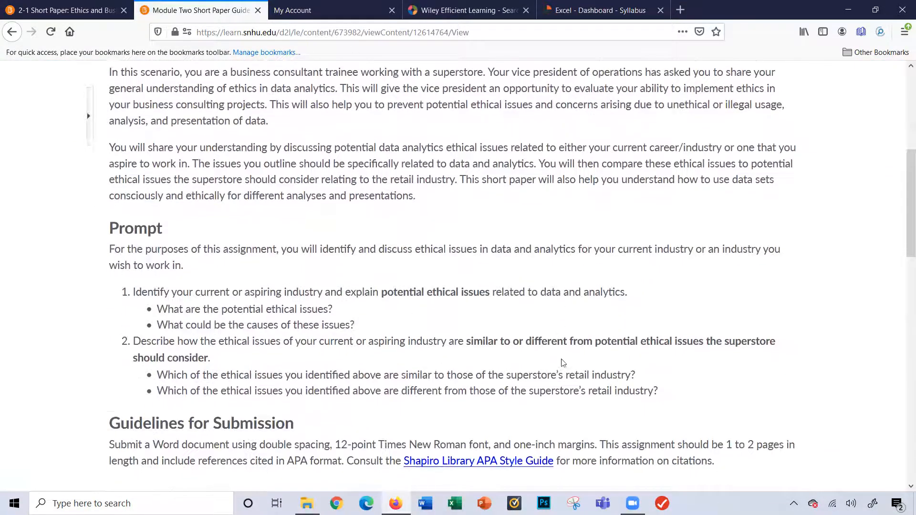
{"action": "scroll", "scroll_direction": "up", "scroll_amount": 3}
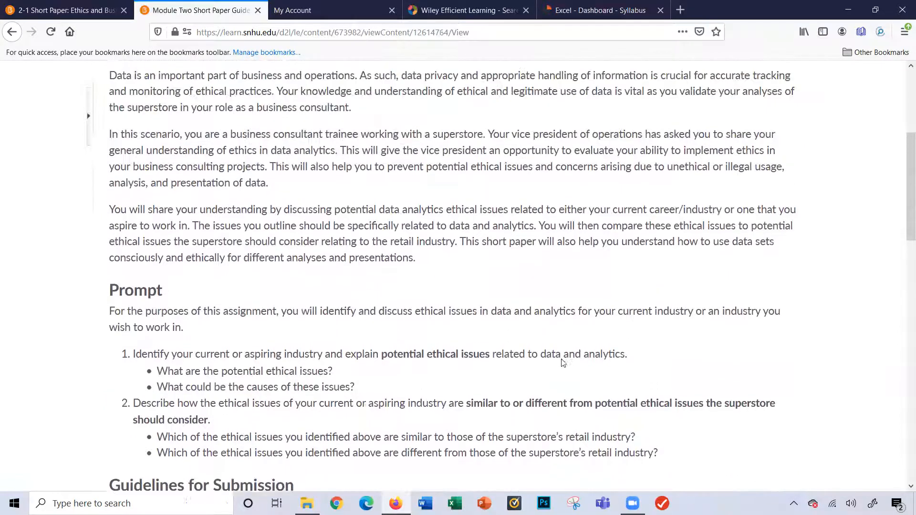
{"action": "scroll", "scroll_direction": "up", "scroll_amount": 3}
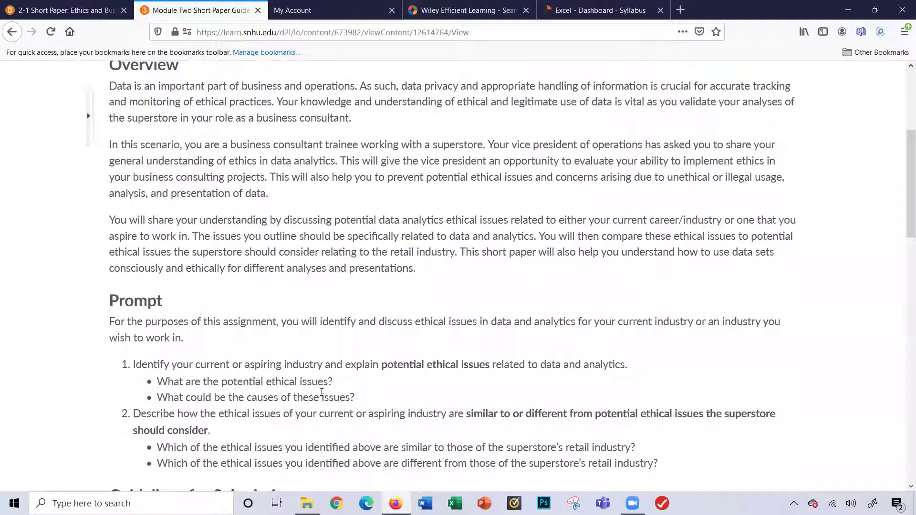
{"action": "scroll", "scroll_direction": "down", "scroll_amount": 3}
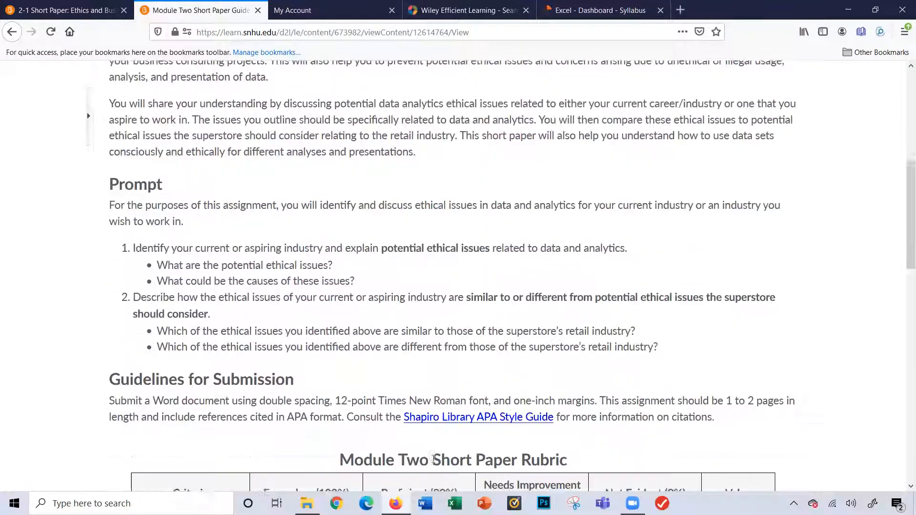
- Review the short paper prompt, submission guidelines and rubric, then return to the top
{"action": "scroll", "scroll_direction": "down", "scroll_amount": 3}
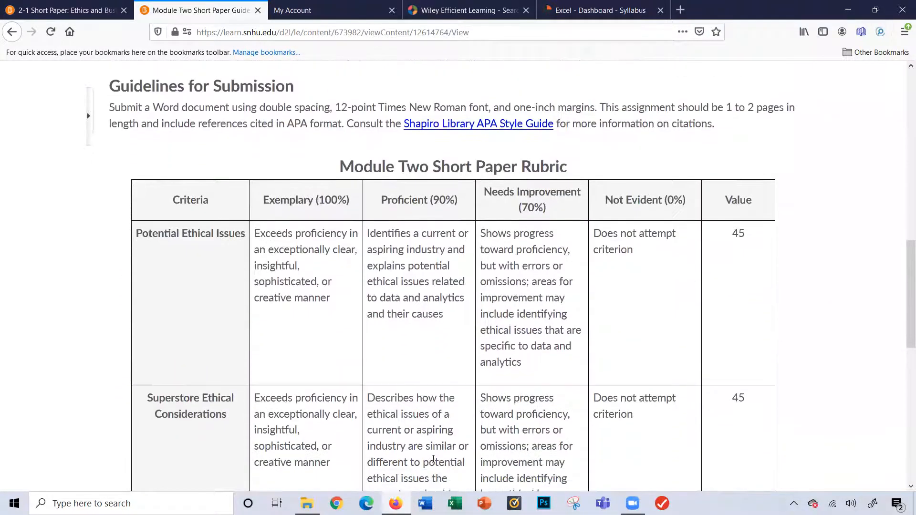
{"action": "scroll", "scroll_direction": "up", "scroll_amount": 3}
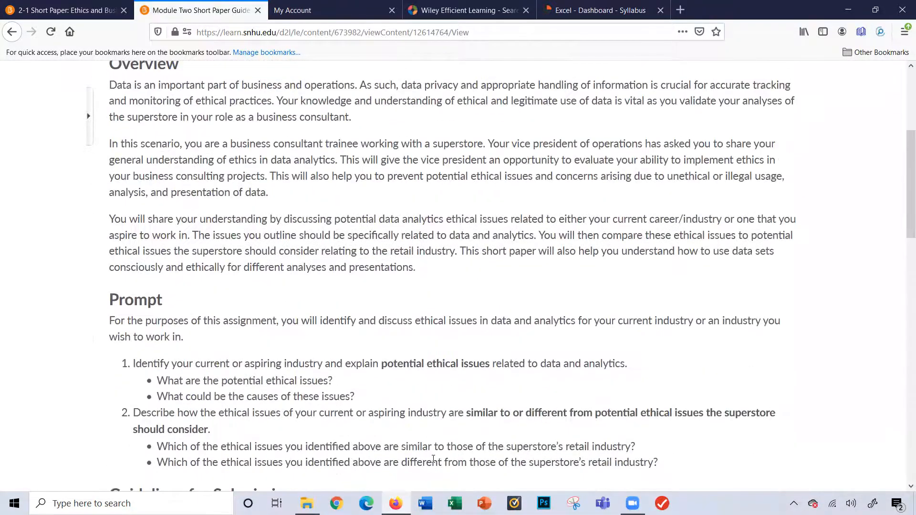
{"action": "scroll", "scroll_direction": "down", "scroll_amount": 3}
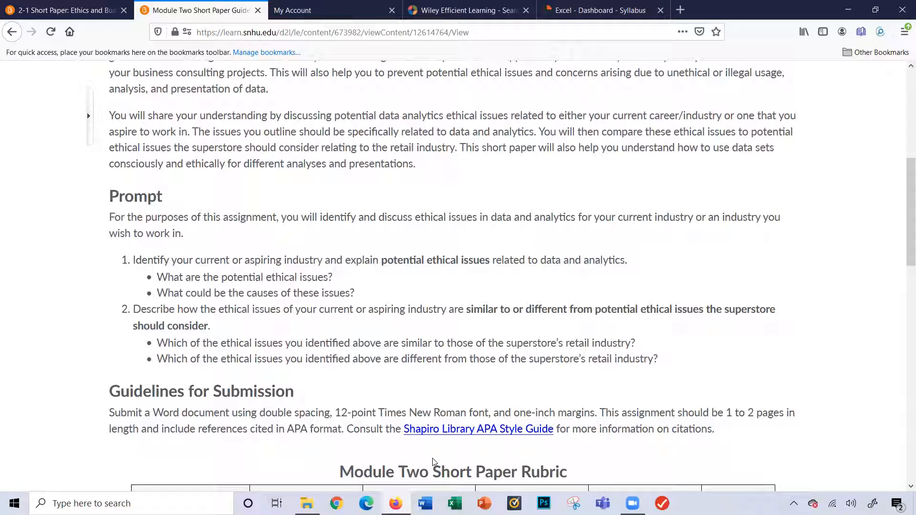
{"action": "mouse_move", "coordinate": [422, 384]}
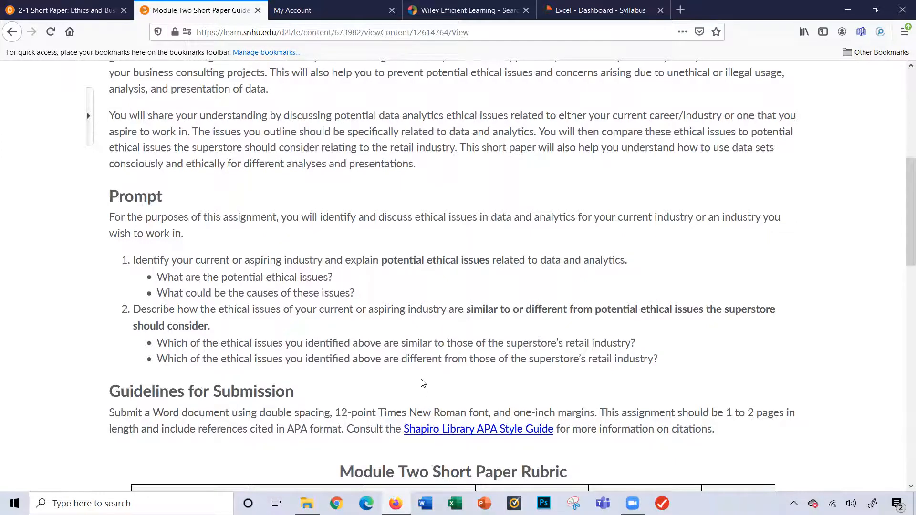
{"action": "scroll", "scroll_direction": "up", "scroll_amount": 3}
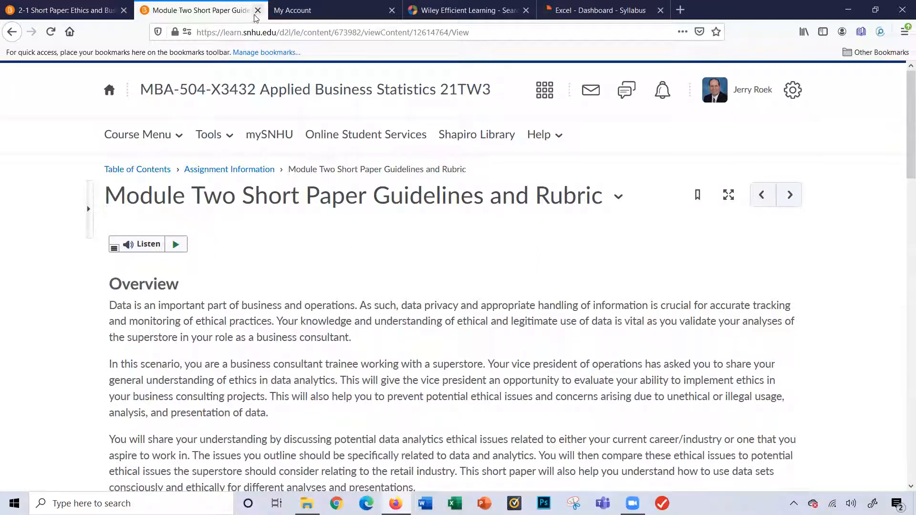
- Close the short paper guidelines, return to Module Two and open 2-2 Excel Workbook: Generate Visualizations
{"action": "left_click", "coordinate": [789, 195]}
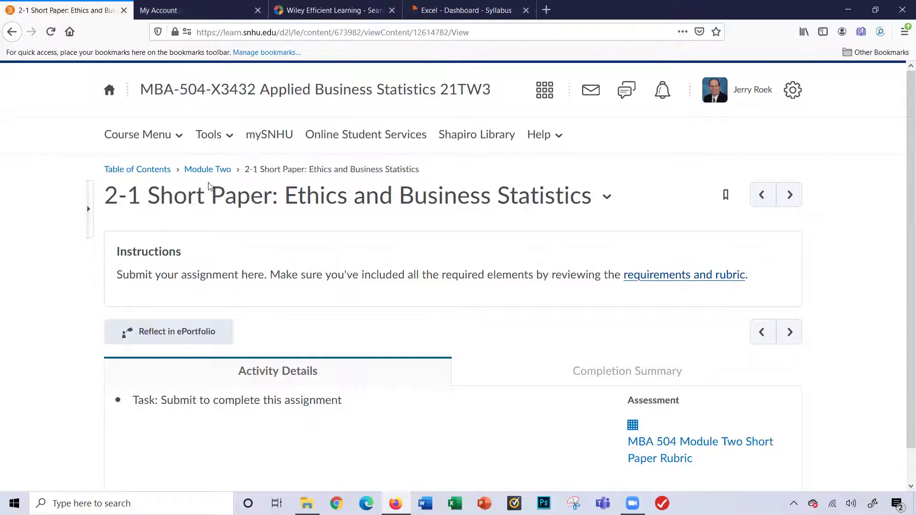
{"action": "left_click", "coordinate": [207, 170]}
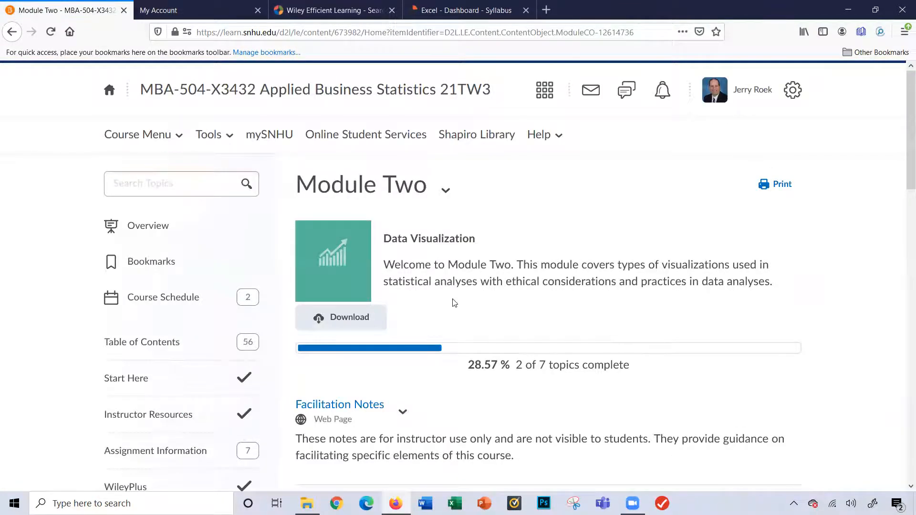
{"action": "scroll", "scroll_direction": "down", "scroll_amount": 3}
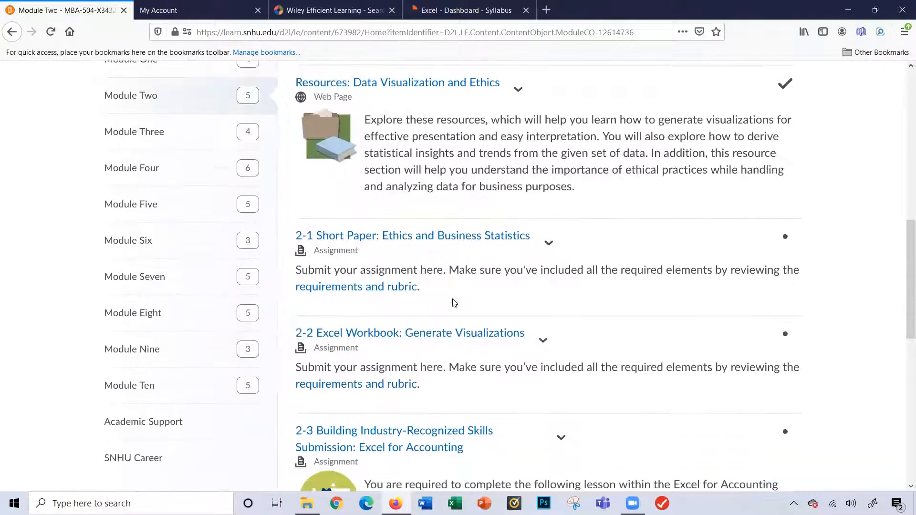
{"action": "scroll", "scroll_direction": "down", "scroll_amount": 3}
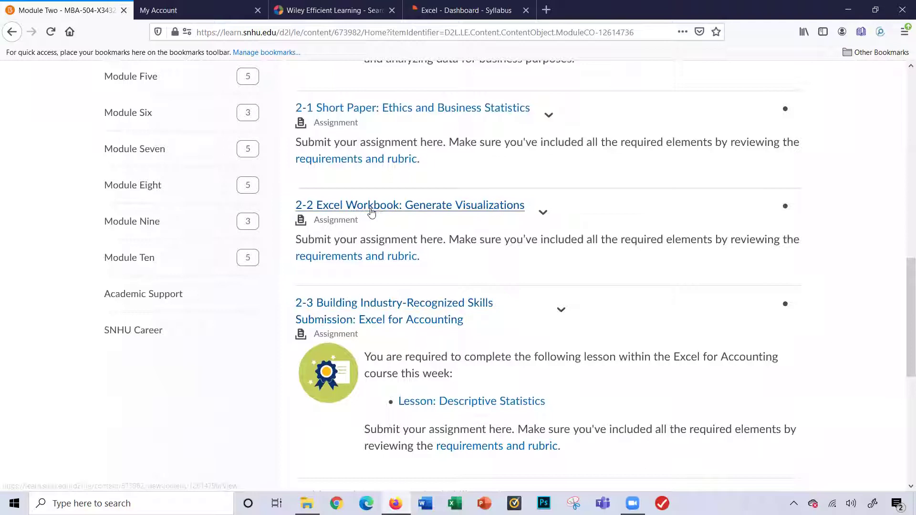
{"action": "mouse_move", "coordinate": [426, 213]}
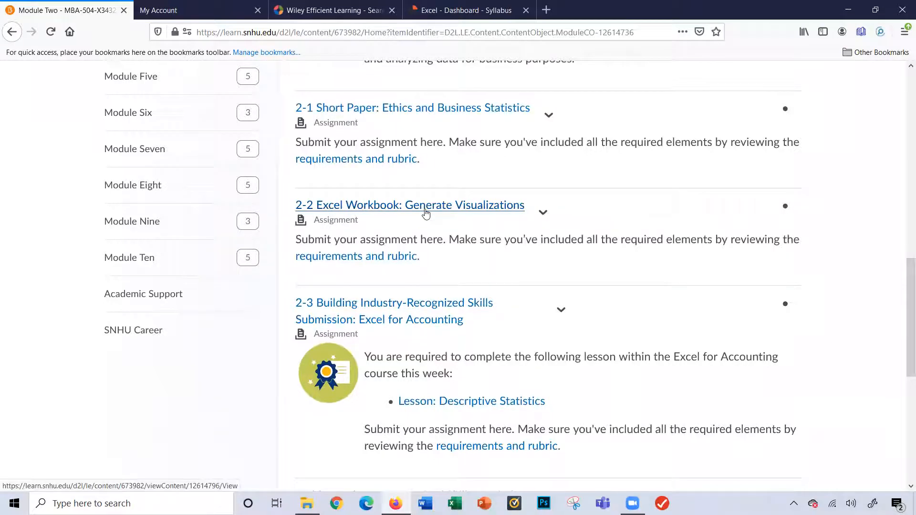
{"action": "left_click", "coordinate": [410, 205]}
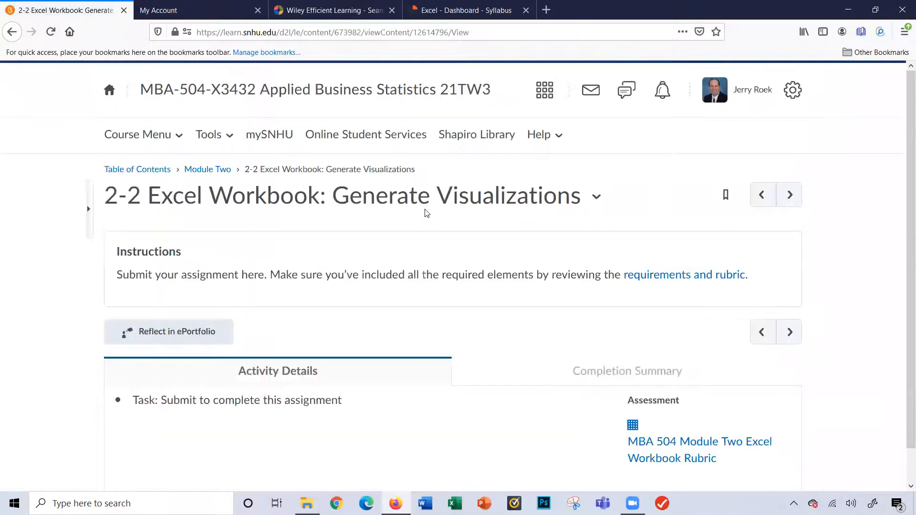
- Open the Excel Workbook Guidelines and Rubric in a new tab and read its overview and prompt
{"action": "left_click", "coordinate": [685, 275]}
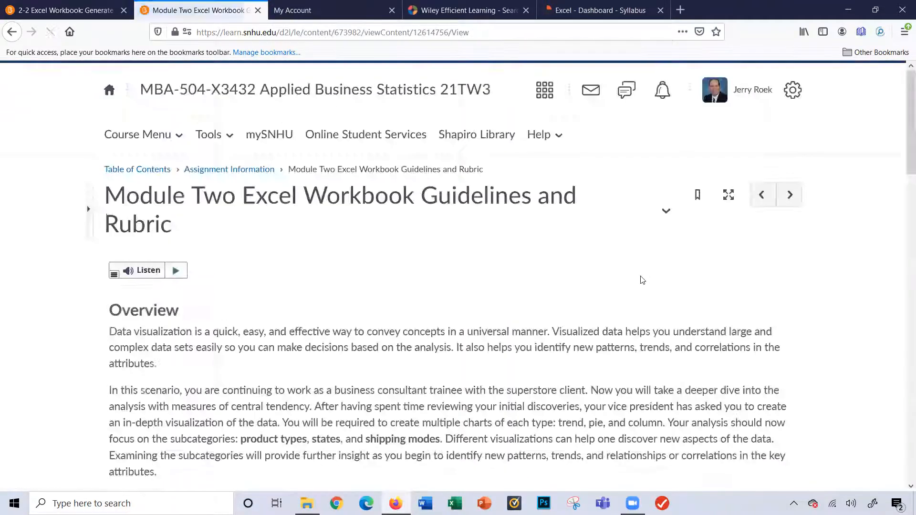
{"action": "scroll", "scroll_direction": "down", "scroll_amount": 3}
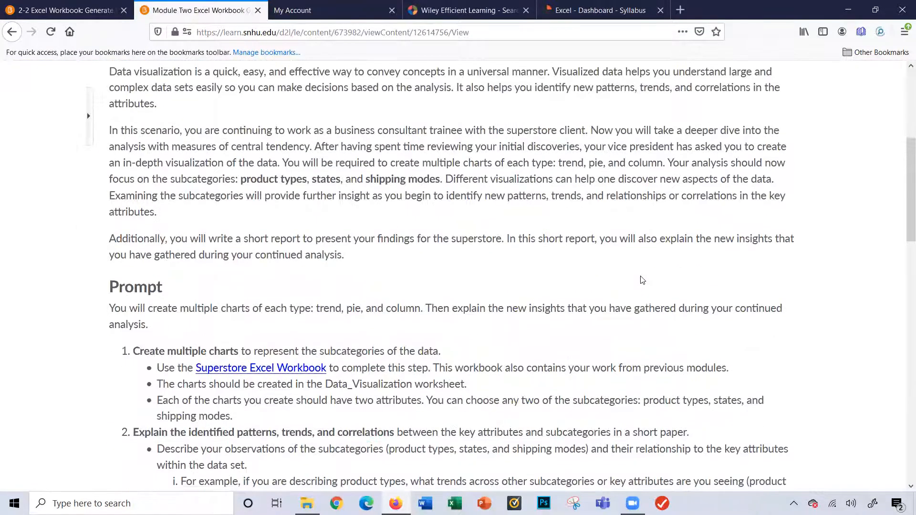
{"action": "scroll", "scroll_direction": "up", "scroll_amount": 3}
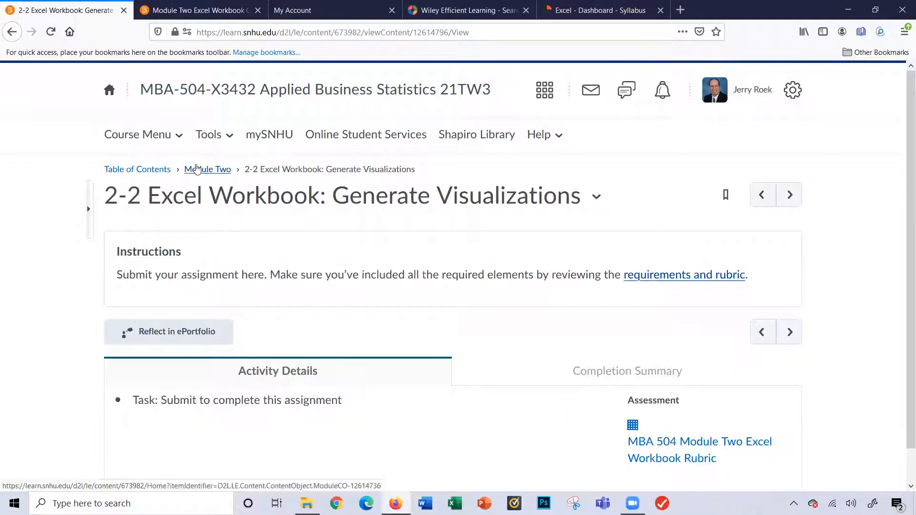
- Review Module Two's 2-3 Excel for Accounting and Power BI items, then switch to the Wiley Efficient Learning My Account page
{"action": "left_click", "coordinate": [207, 169]}
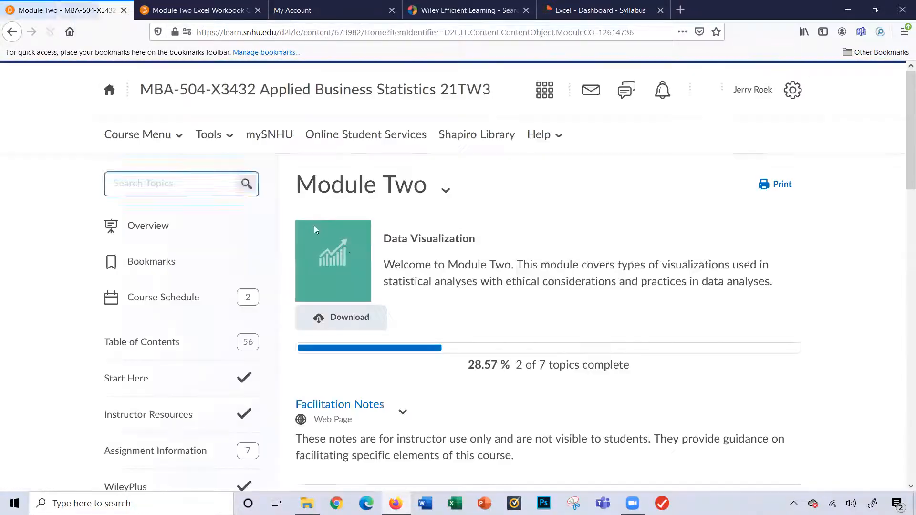
{"action": "scroll", "scroll_direction": "down", "scroll_amount": 3}
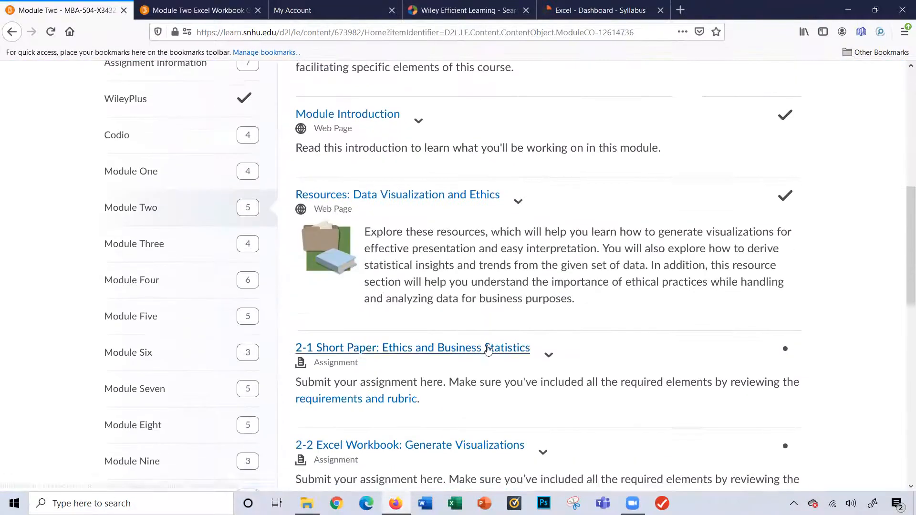
{"action": "scroll", "scroll_direction": "down", "scroll_amount": 3}
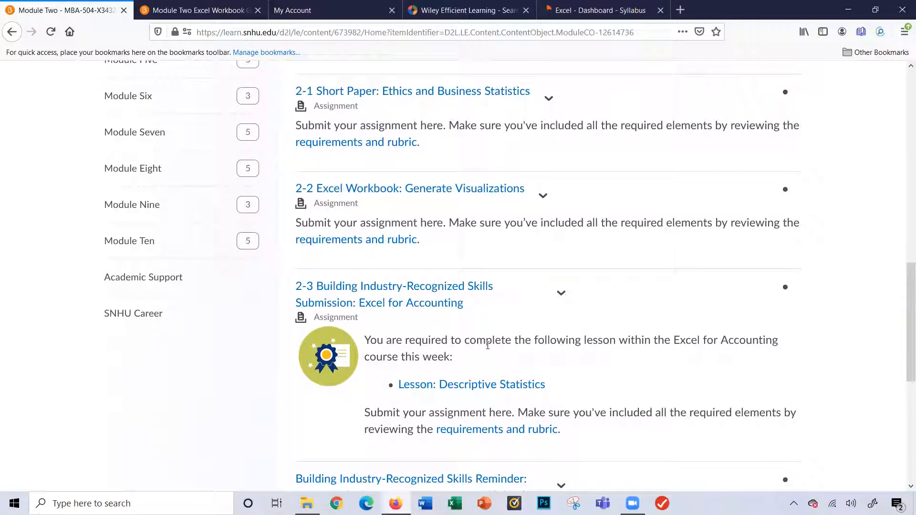
{"action": "scroll", "scroll_direction": "down", "scroll_amount": 3}
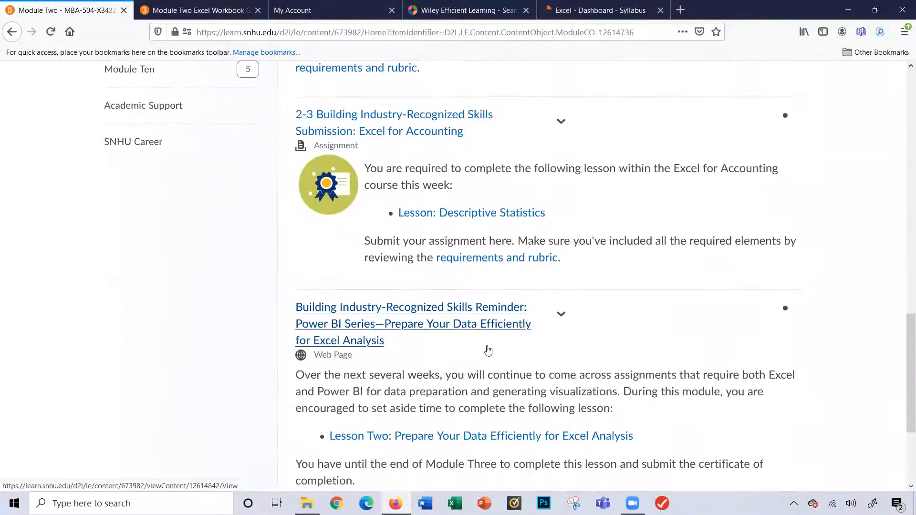
{"action": "scroll", "scroll_direction": "up", "scroll_amount": 3}
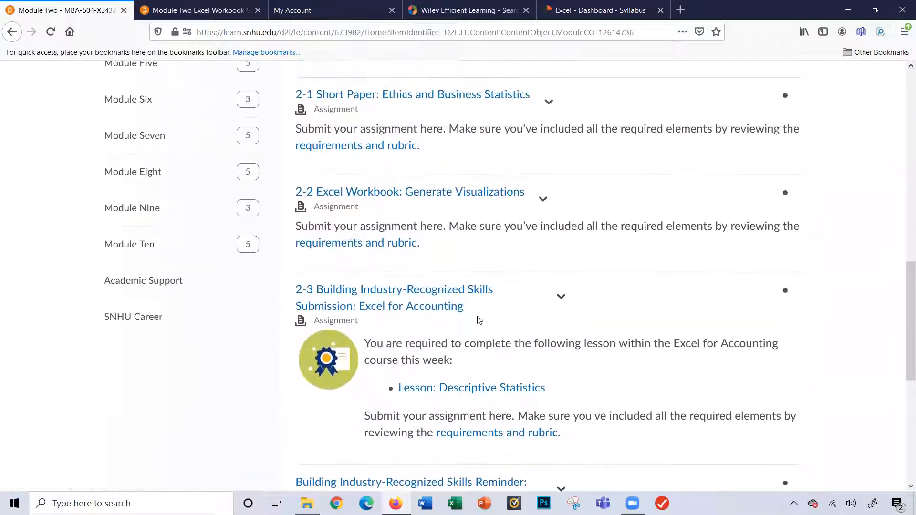
{"action": "mouse_move", "coordinate": [378, 305]}
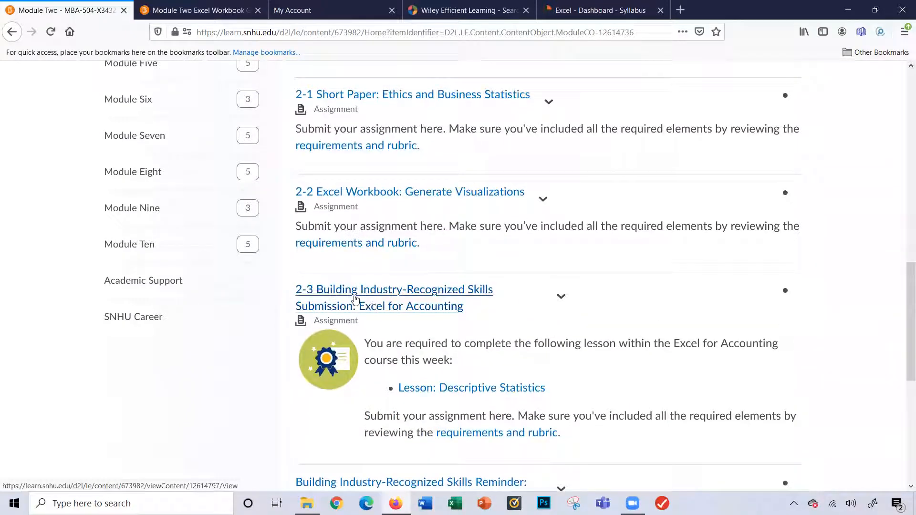
{"action": "mouse_move", "coordinate": [370, 23]}
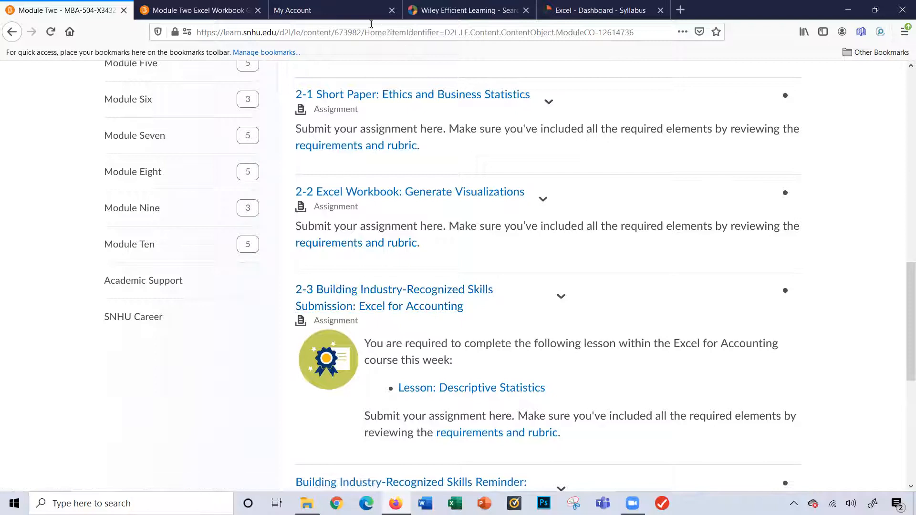
{"action": "left_click", "coordinate": [292, 9]}
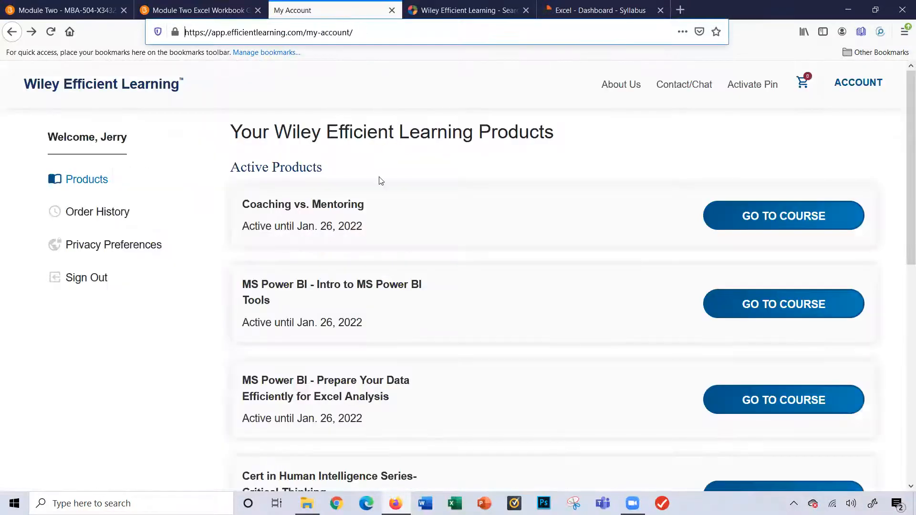
{"action": "mouse_move", "coordinate": [513, 233]}
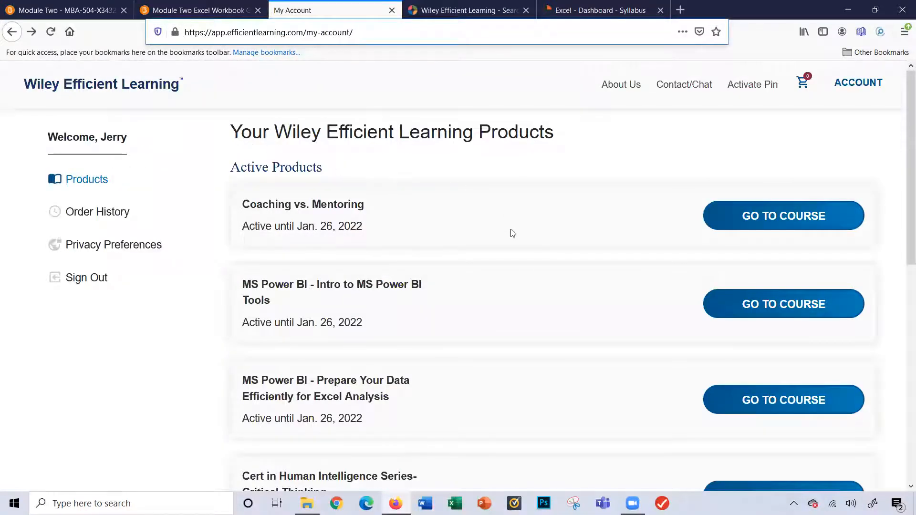
- Look over the active products list, then bring up the Excel for Accountants course syllabus
{"action": "scroll", "scroll_direction": "down", "scroll_amount": 3}
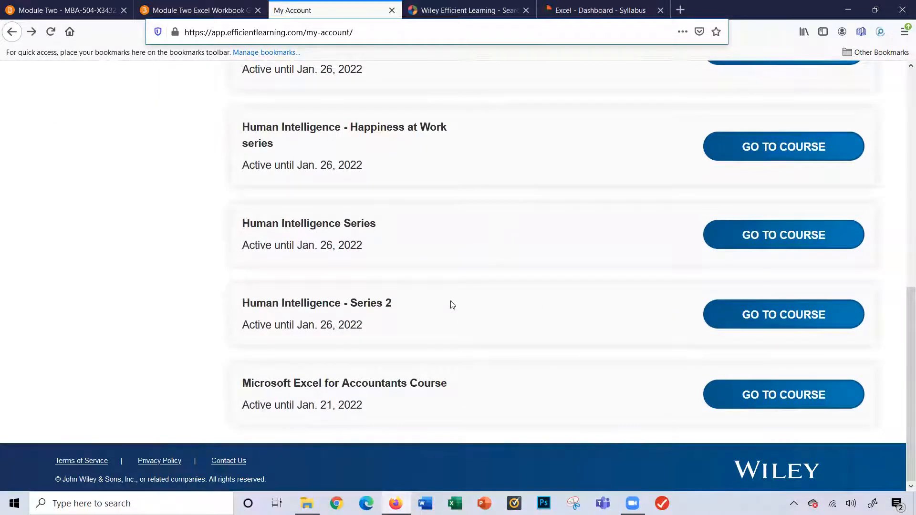
{"action": "mouse_move", "coordinate": [479, 389]}
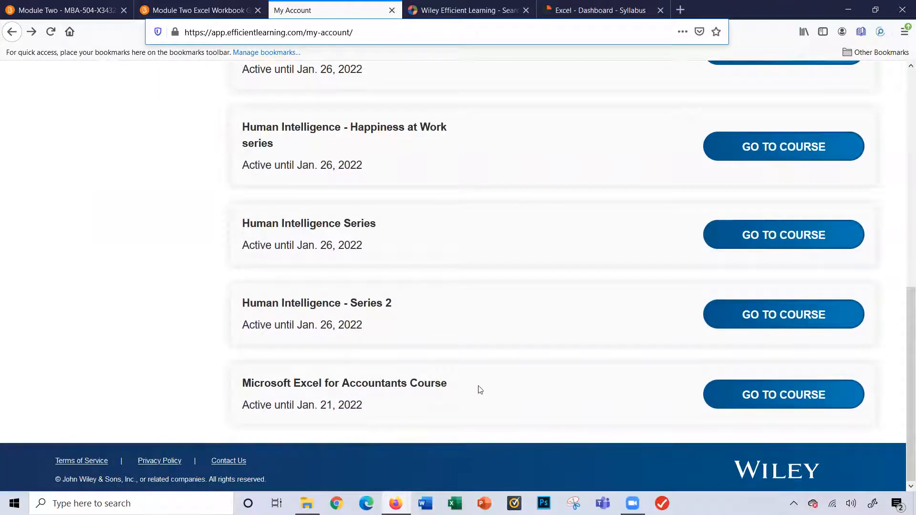
{"action": "scroll", "scroll_direction": "up", "scroll_amount": 3}
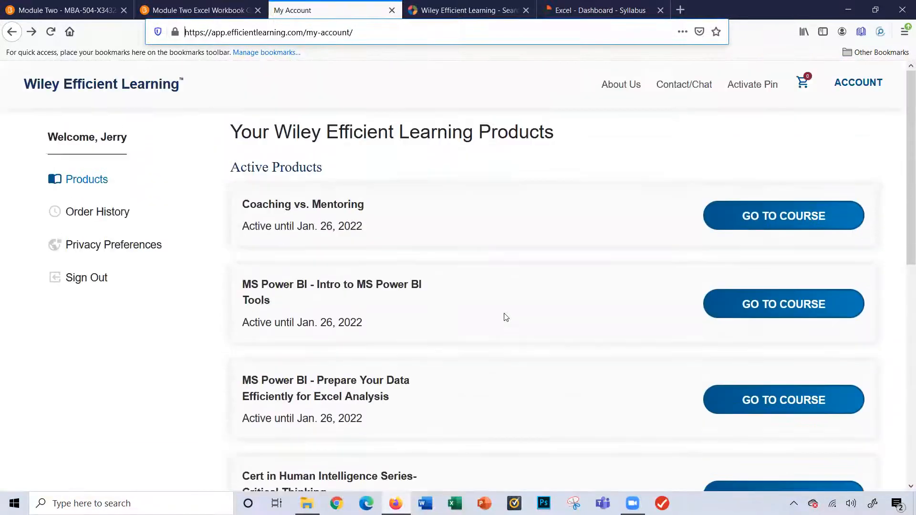
{"action": "scroll", "scroll_direction": "down", "scroll_amount": 3}
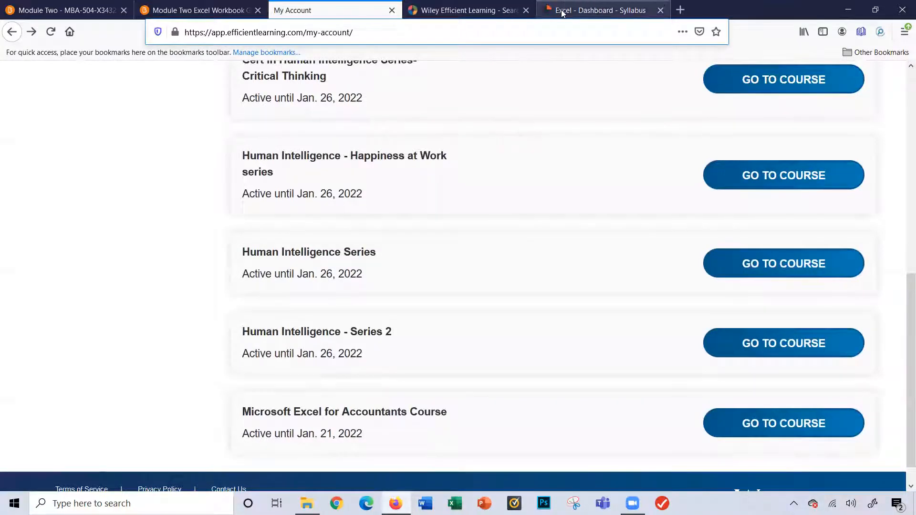
{"action": "left_click", "coordinate": [599, 10]}
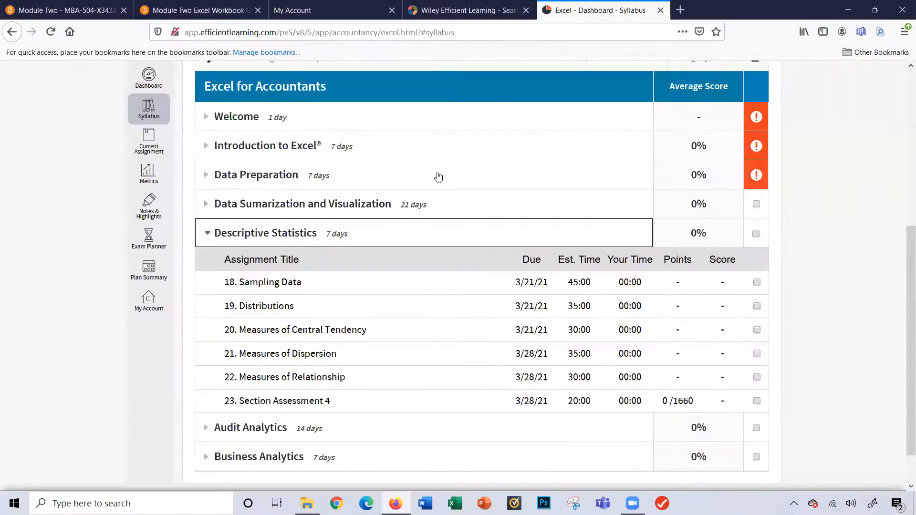
- Review the Descriptive Statistics lessons in the syllabus, then return to the Brightspace Module Two page
{"action": "scroll", "scroll_direction": "up", "scroll_amount": 3}
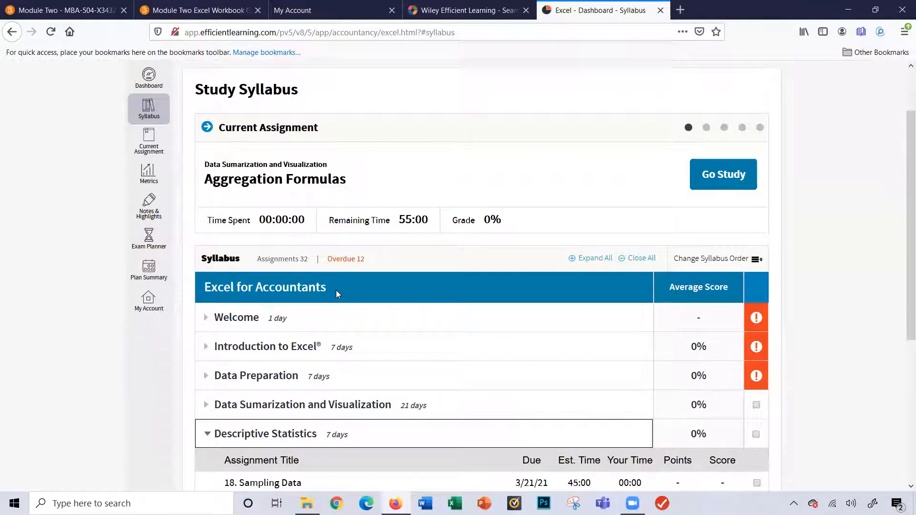
{"action": "scroll", "scroll_direction": "down", "scroll_amount": 3}
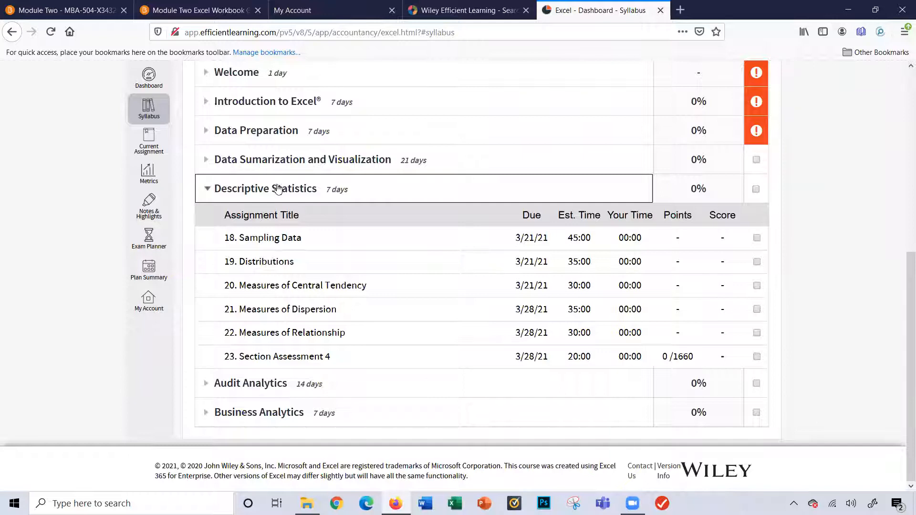
{"action": "mouse_move", "coordinate": [233, 205]}
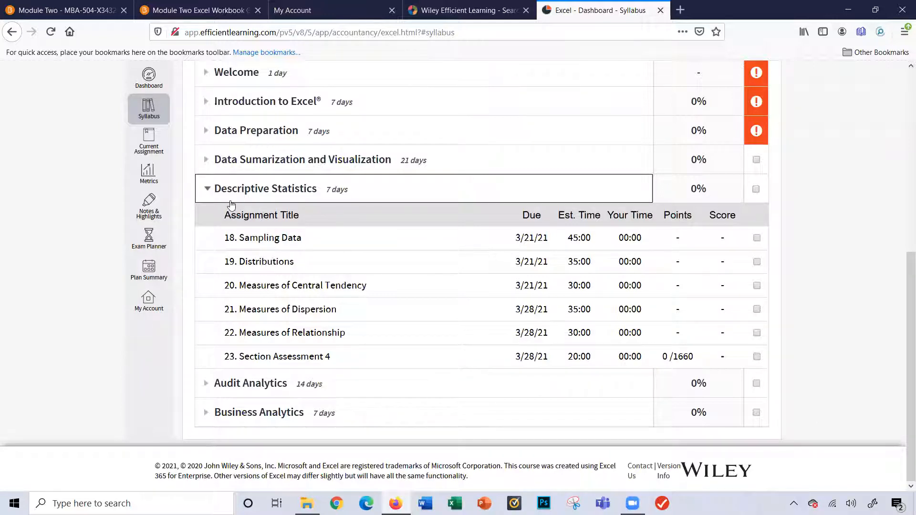
{"action": "mouse_move", "coordinate": [223, 363]}
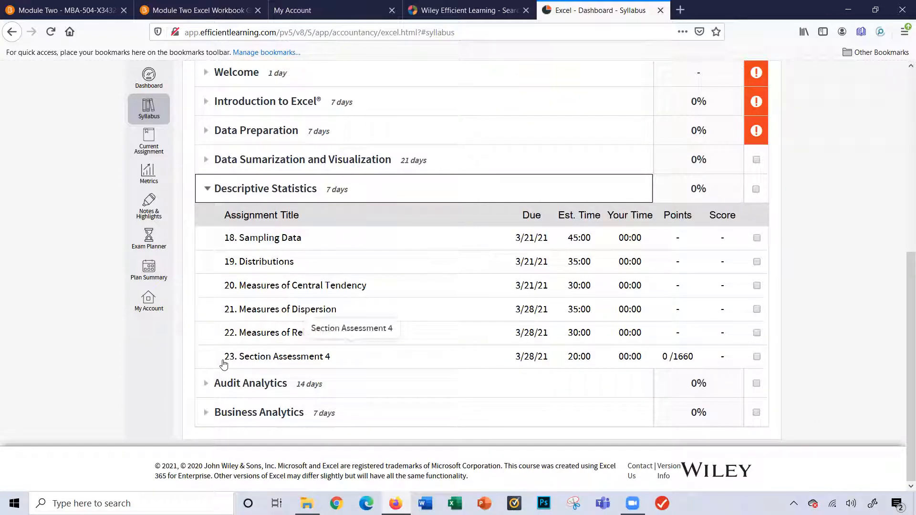
{"action": "scroll", "scroll_direction": "up", "scroll_amount": 3}
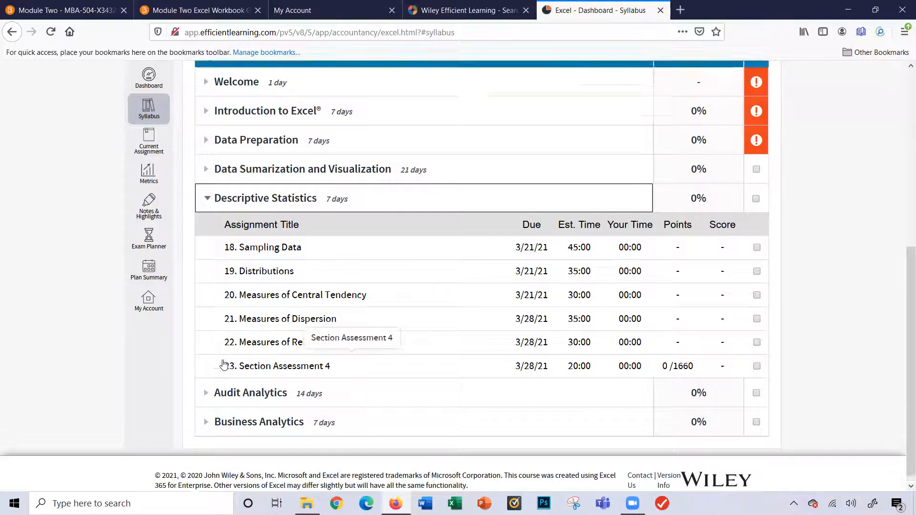
{"action": "scroll", "scroll_direction": "up", "scroll_amount": 3}
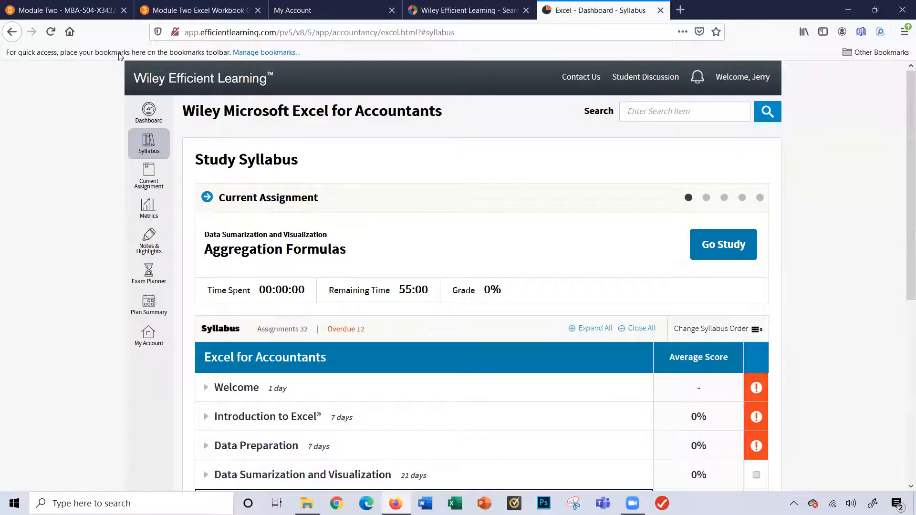
{"action": "left_click", "coordinate": [64, 9]}
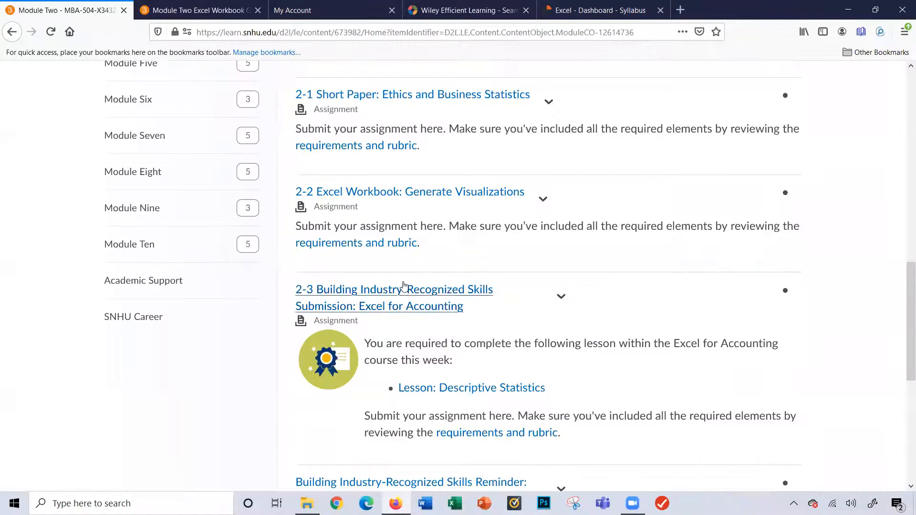
- Read the Power BI Series reminder, view Wiley's Power BI course search results, then show the My Account product list
{"action": "scroll", "scroll_direction": "down", "scroll_amount": 3}
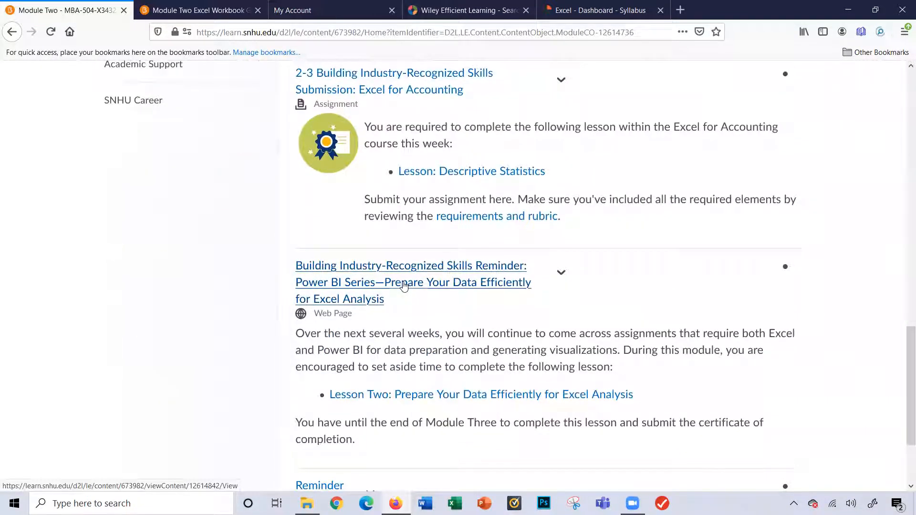
{"action": "left_click", "coordinate": [468, 9]}
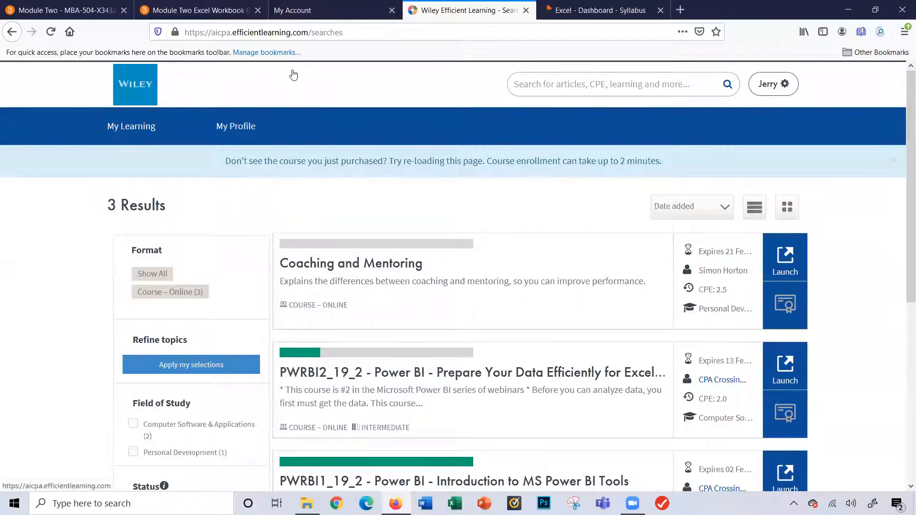
{"action": "left_click", "coordinate": [292, 9]}
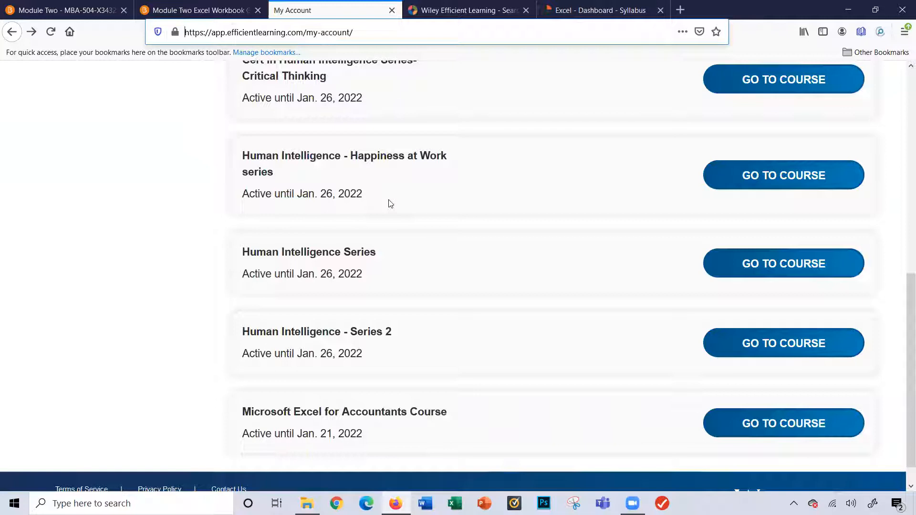
- Scroll through the Active Products list showing Power BI and Human Intelligence courses active until Jan. 26, 2022
{"action": "scroll", "scroll_direction": "up", "scroll_amount": 3}
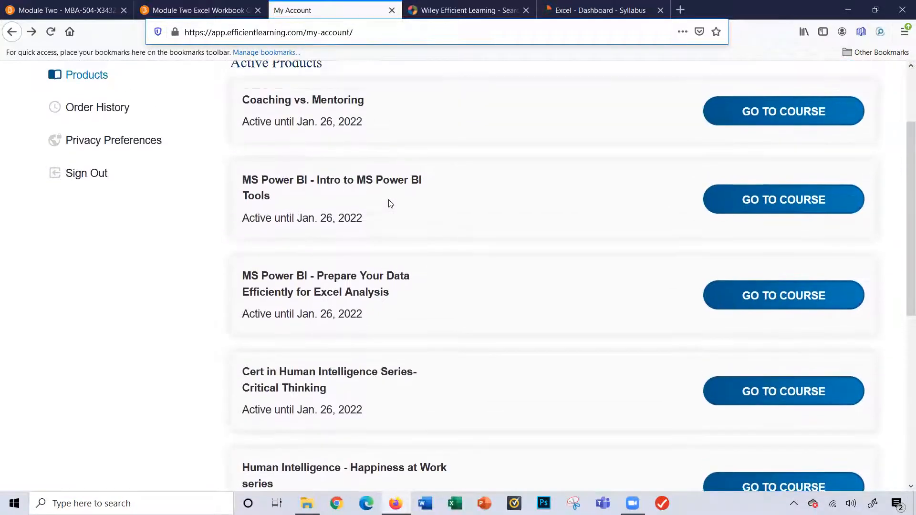
{"action": "scroll", "scroll_direction": "up", "scroll_amount": 3}
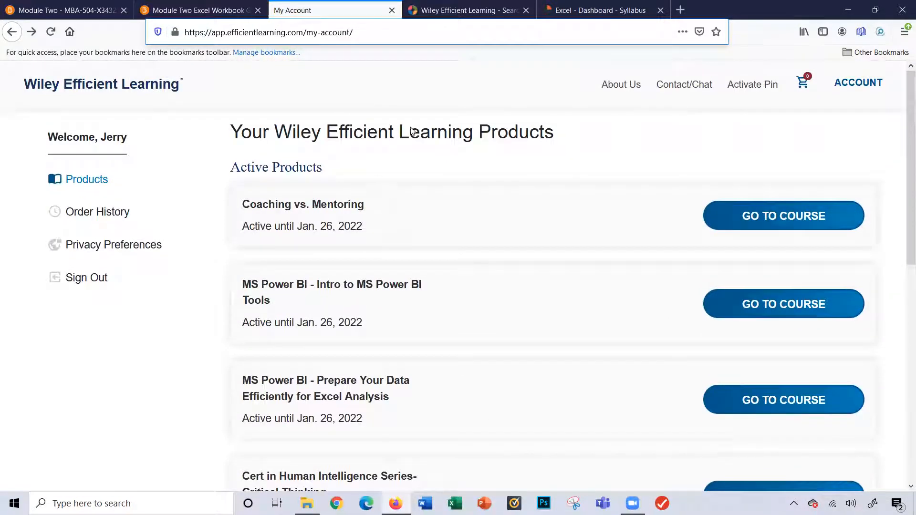
{"action": "scroll", "scroll_direction": "down", "scroll_amount": 3}
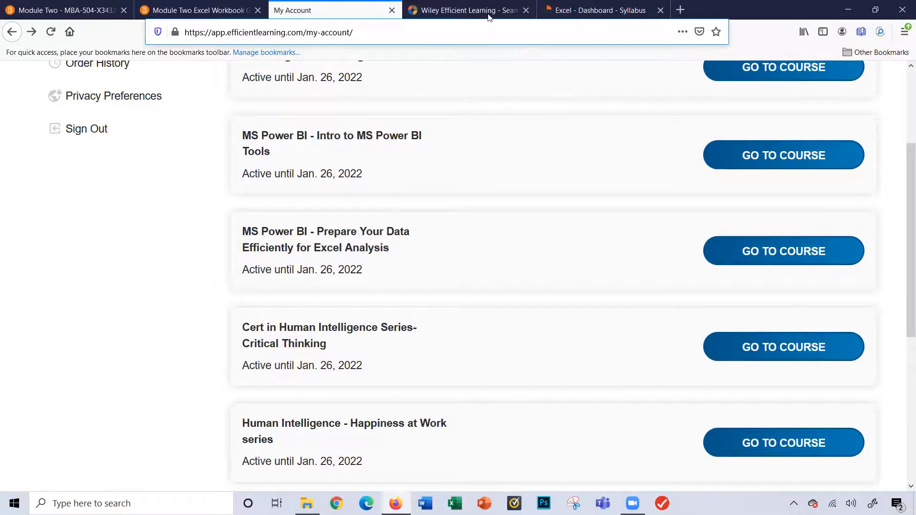
- Return to the Wiley search results listing Coaching and Mentoring and the two Power BI courses
{"action": "left_click", "coordinate": [465, 9]}
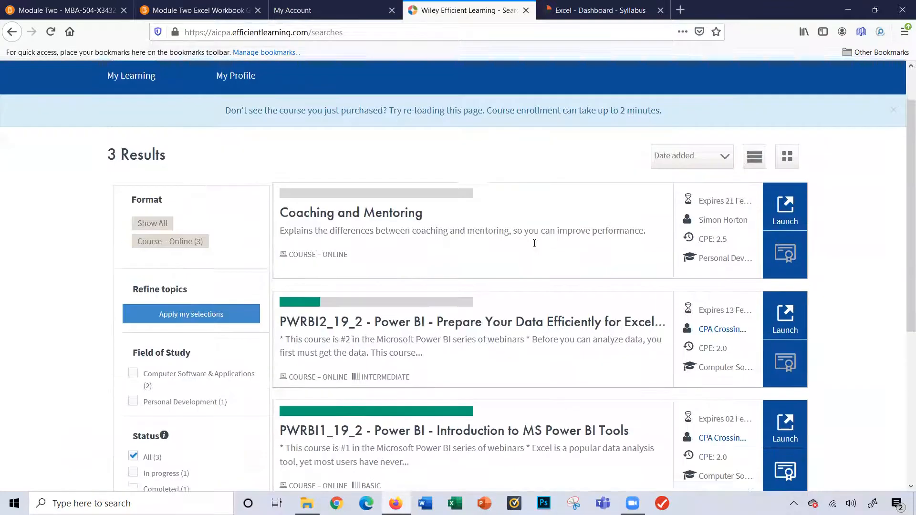
{"action": "scroll", "scroll_direction": "down", "scroll_amount": 3}
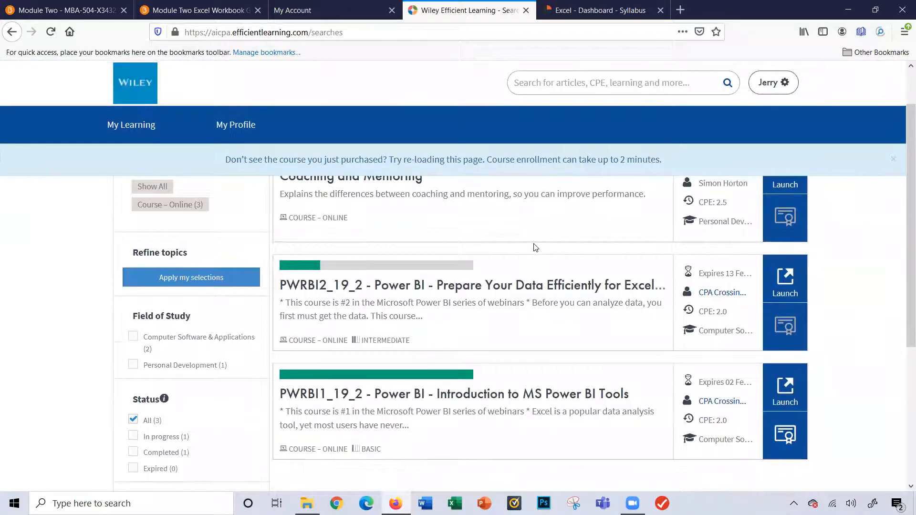
{"action": "mouse_move", "coordinate": [431, 283]}
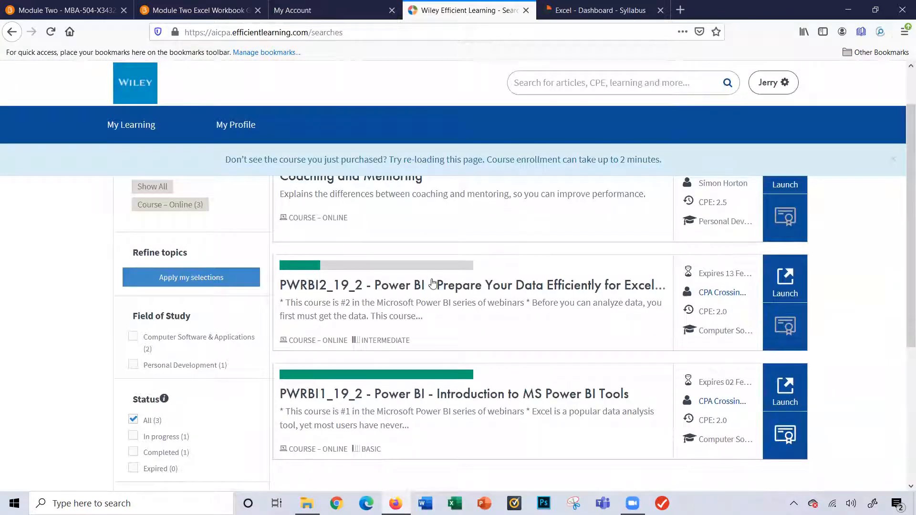
{"action": "mouse_move", "coordinate": [429, 286]}
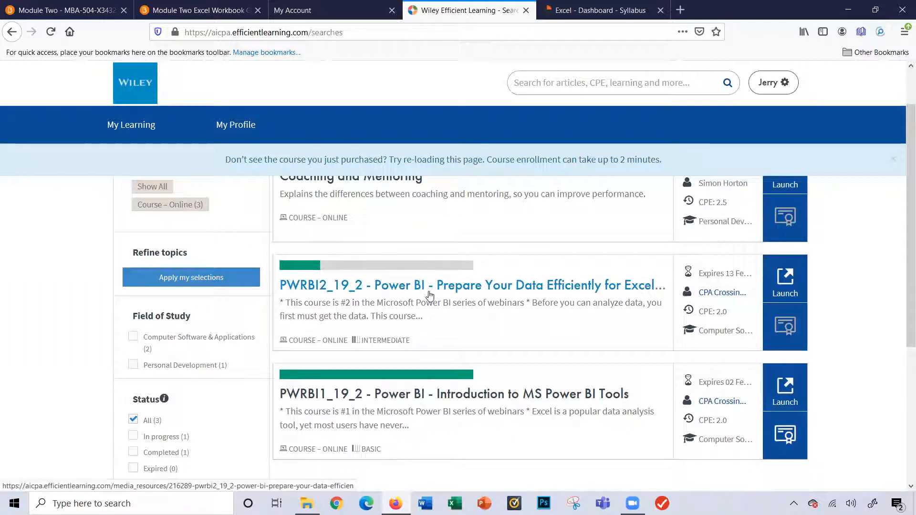
{"action": "mouse_move", "coordinate": [728, 289]}
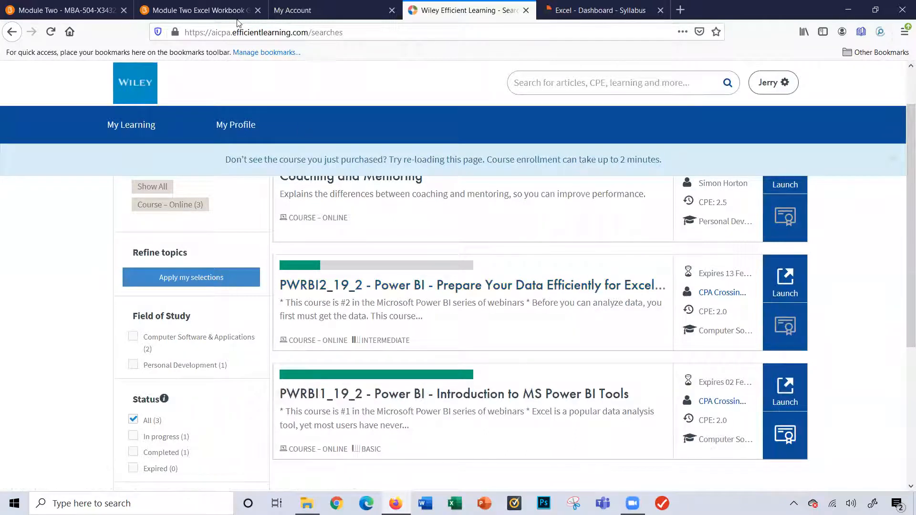
- Return to the Module Two page header showing 2 of 7 topics complete
{"action": "left_click", "coordinate": [61, 9]}
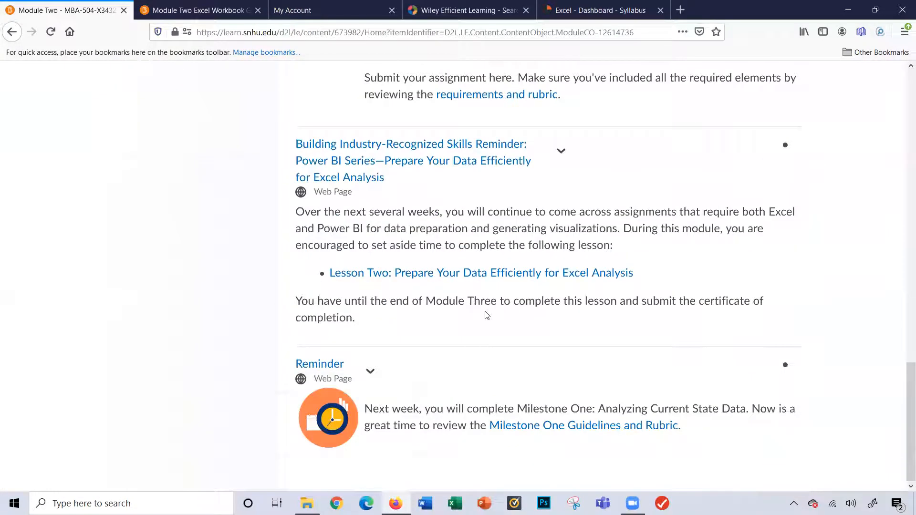
{"action": "scroll", "scroll_direction": "up", "scroll_amount": 3}
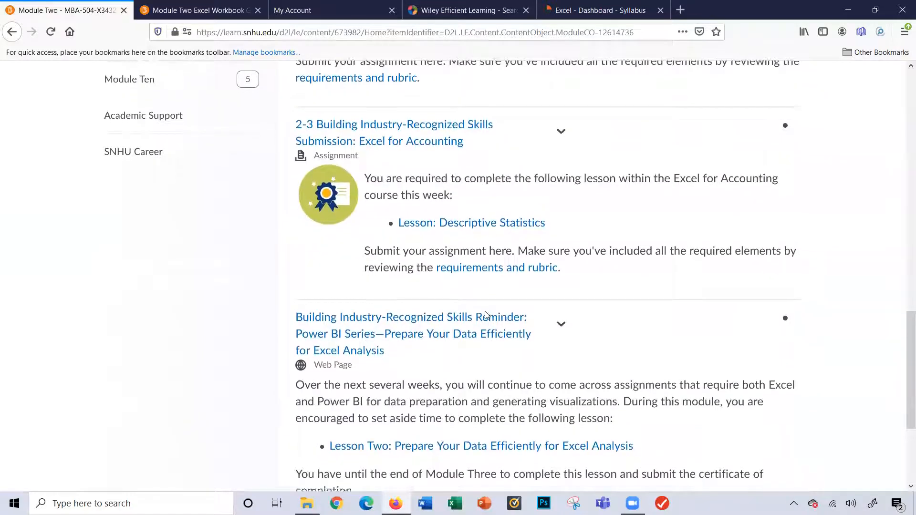
{"action": "scroll", "scroll_direction": "up", "scroll_amount": 3}
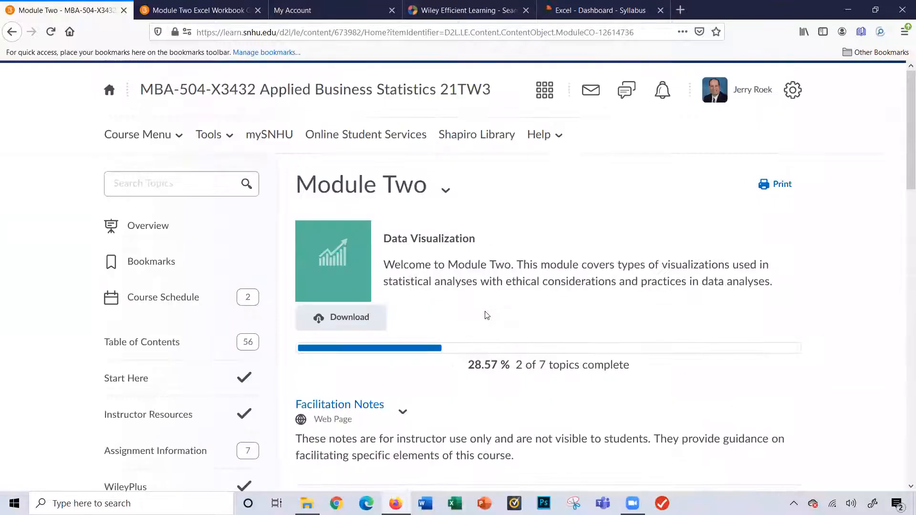